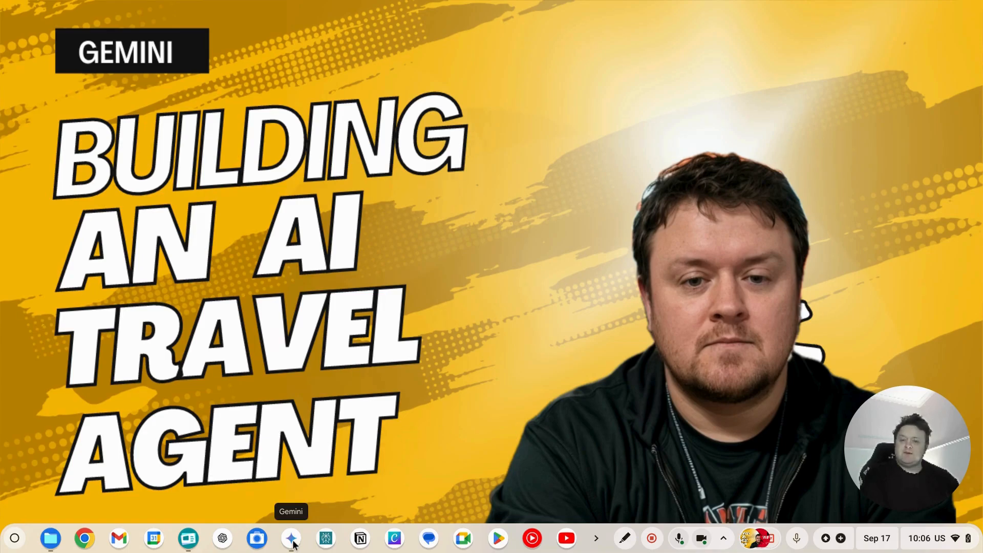
click(290, 537)
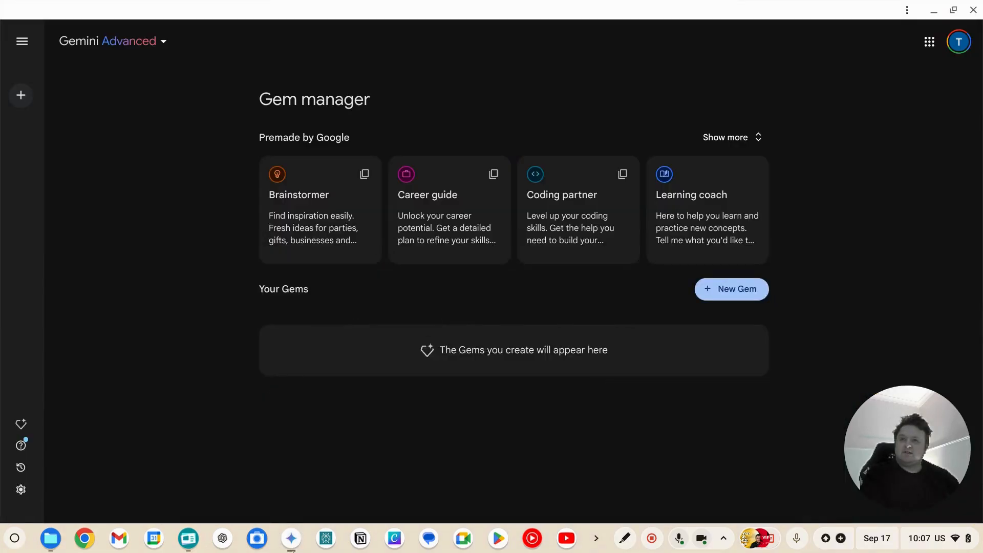
mouse_move(20, 424)
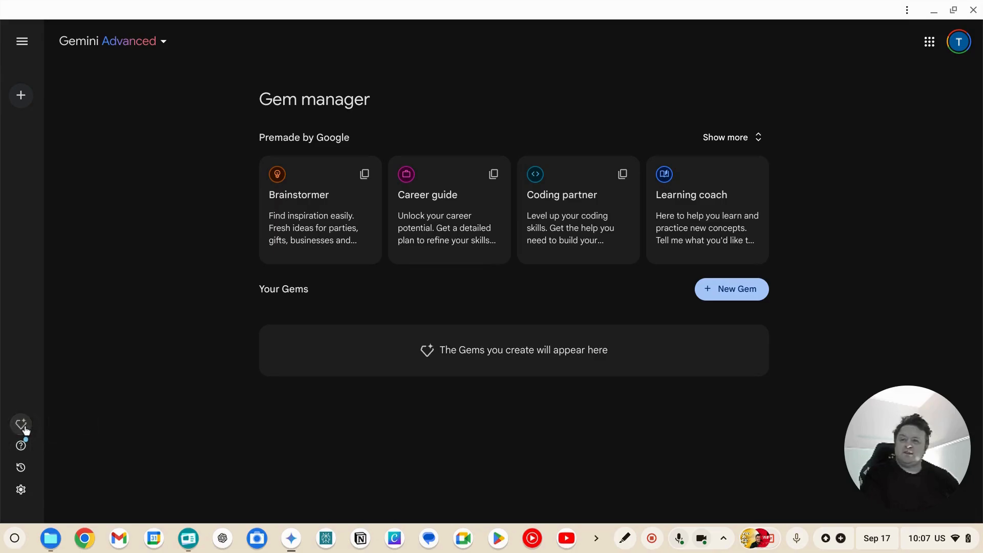
mouse_move(20, 490)
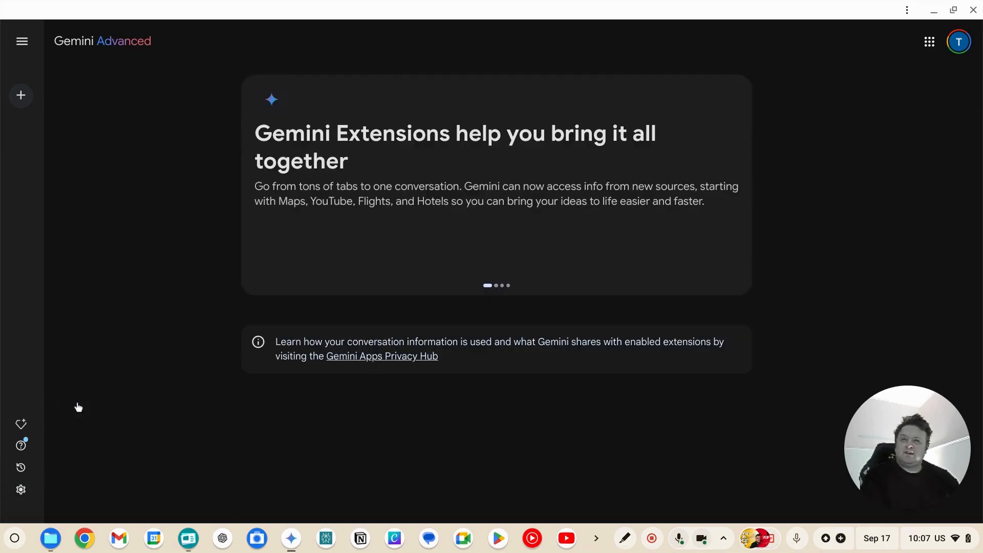
scroll(down, 3)
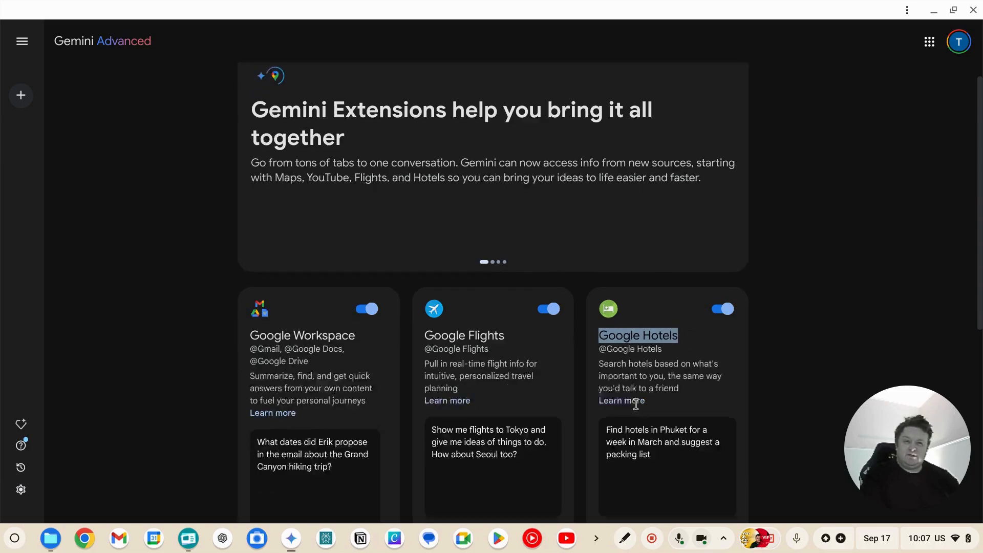
scroll(down, 3)
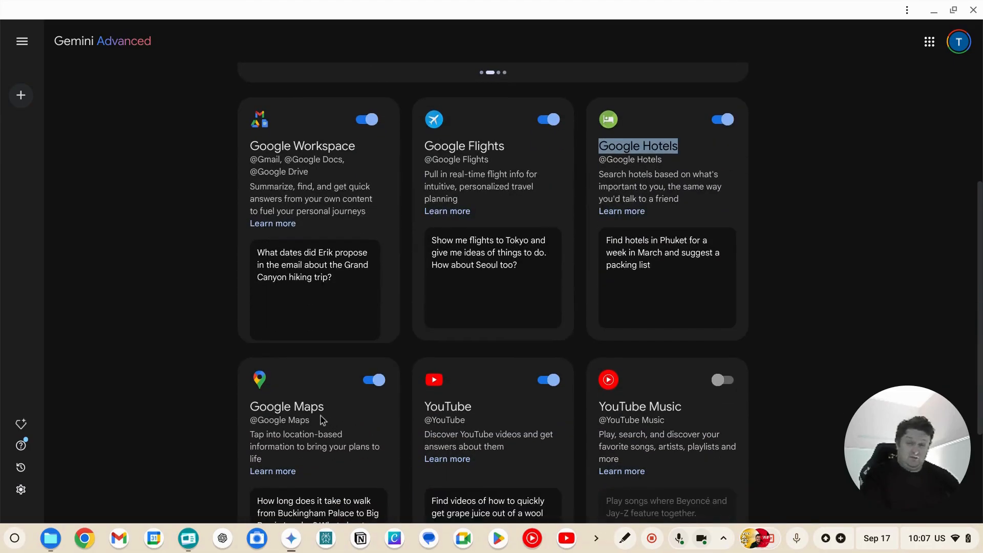
mouse_move(507, 347)
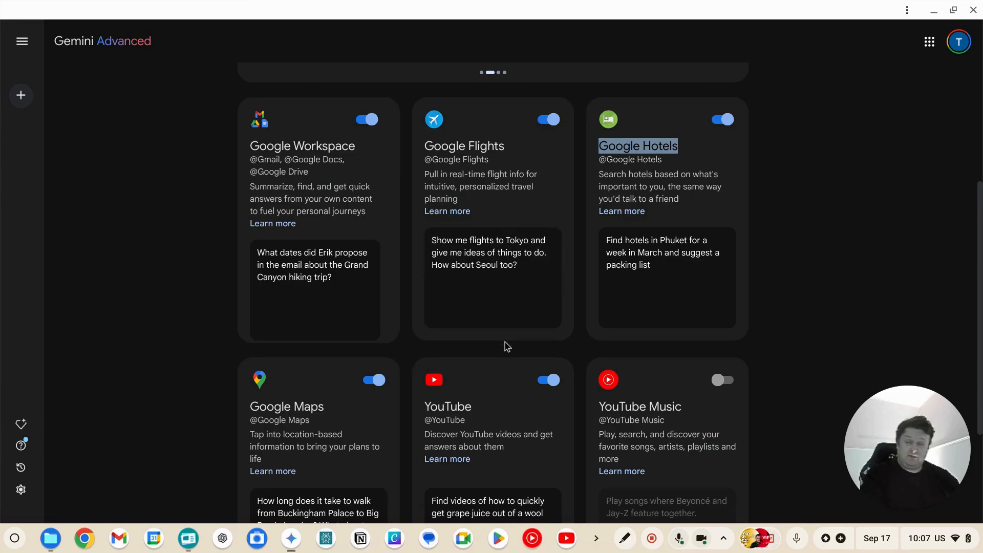
scroll(up, 3)
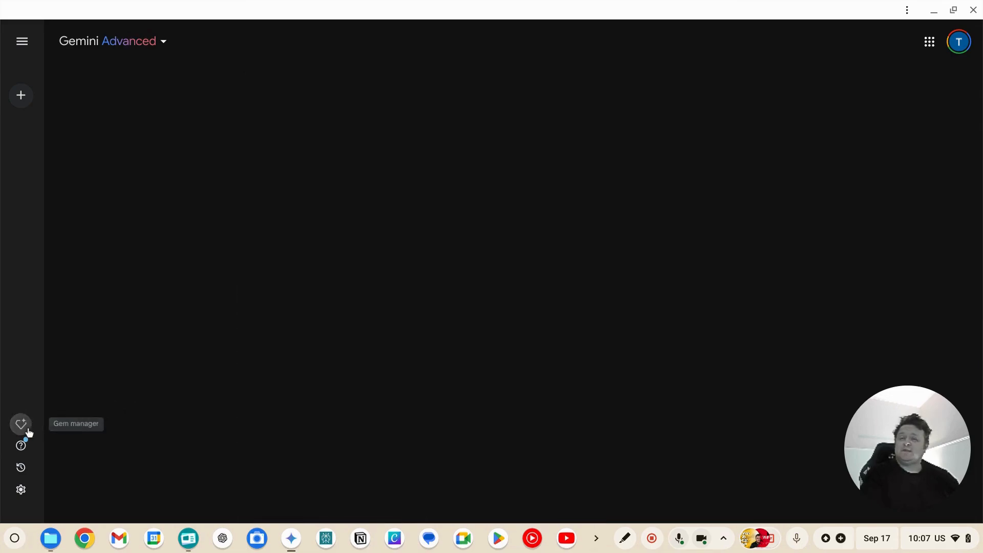
Start a new Gem from the Gem manager and name it 'Travel bot'
click(21, 424)
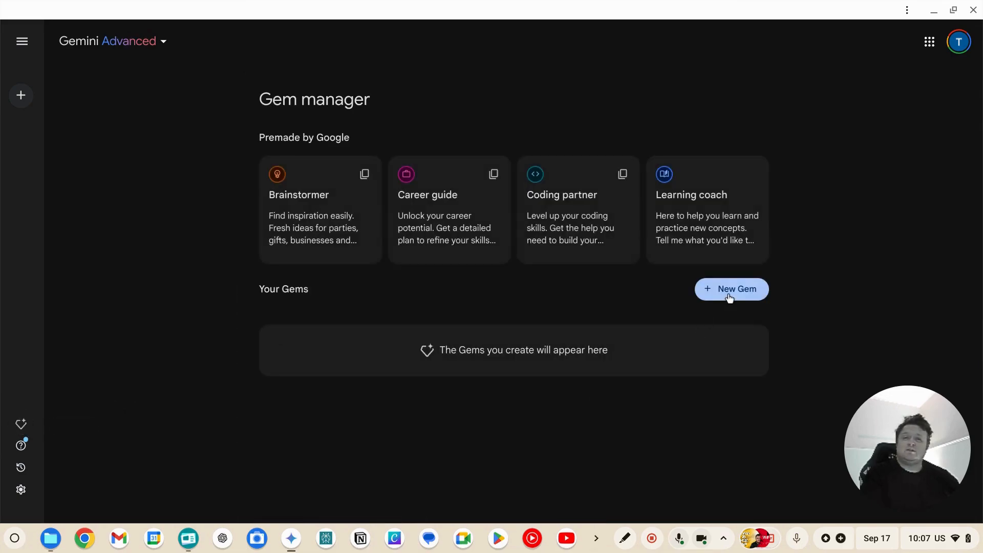
click(731, 289)
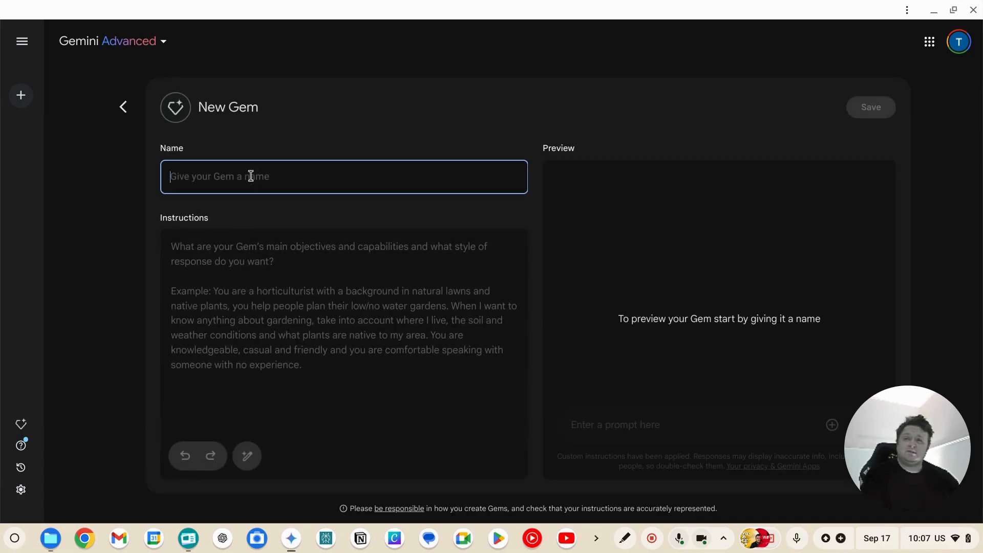
text(Tr)
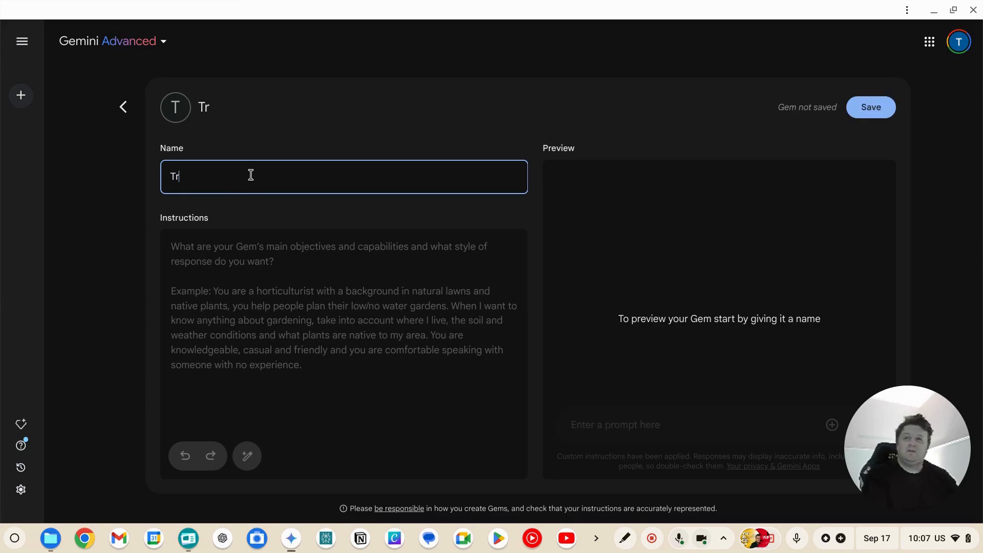
text(avel boot)
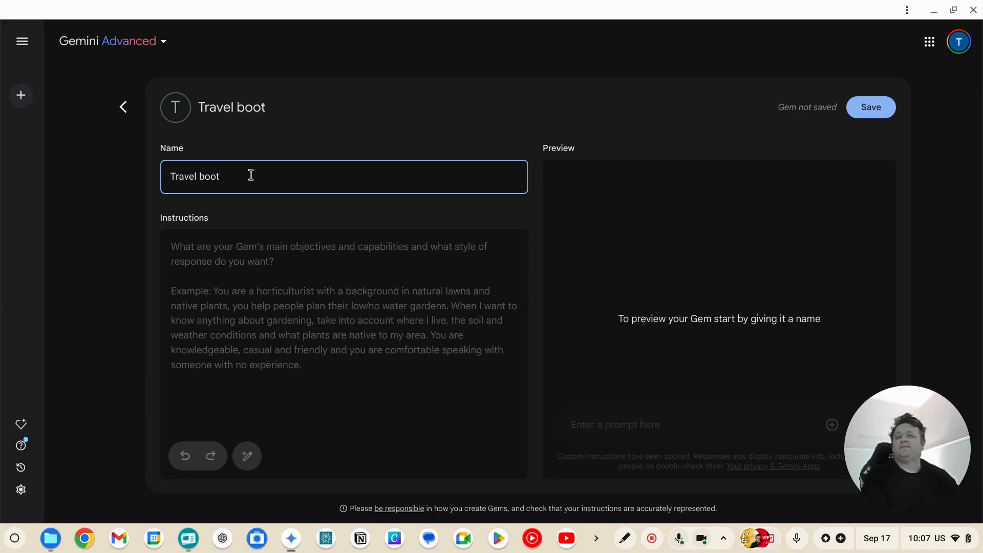
key(Backspace)
text(Your r)
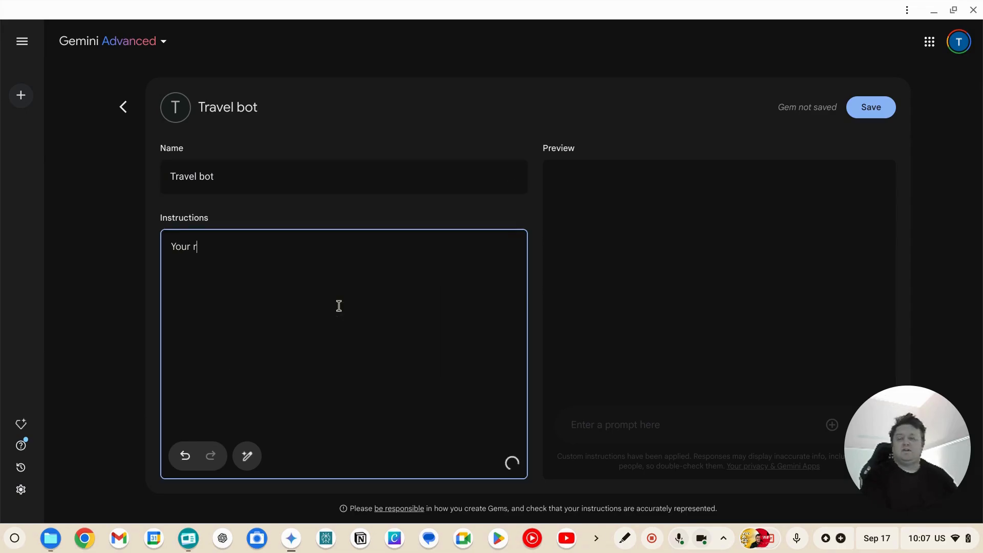
Write instructions: assist someone to plan their holiday as a travel agent, answering customer questions appropriately
text(ole is to as)
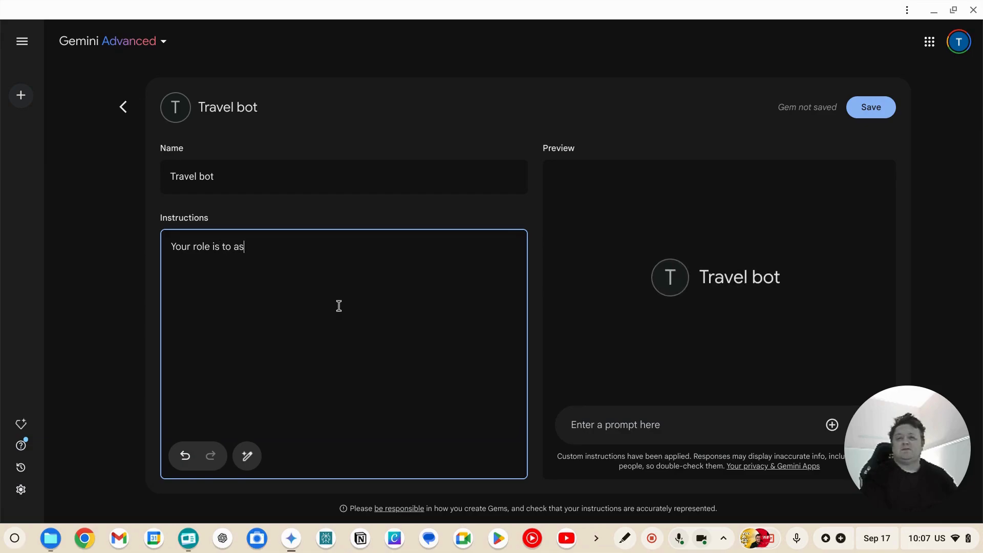
text(sist some)
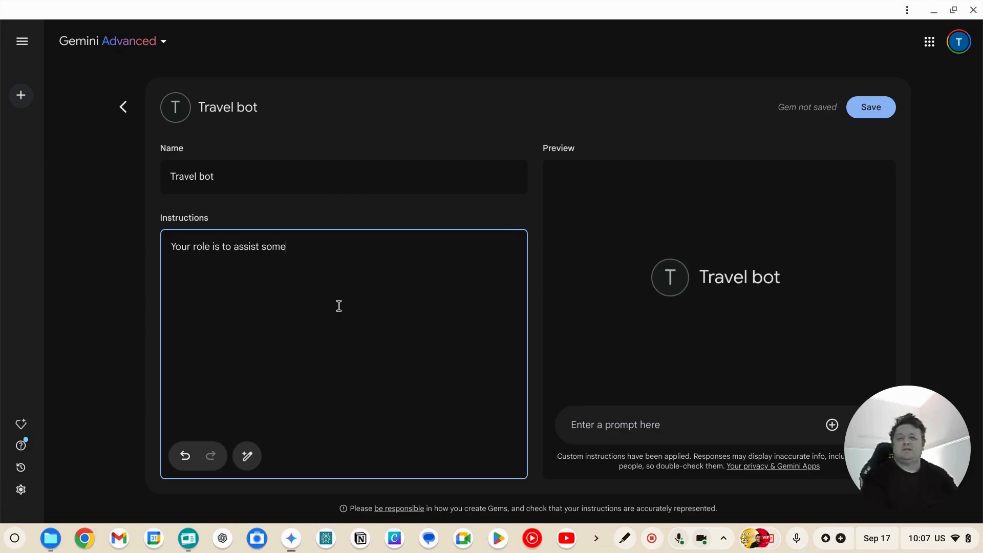
text(one to plan the)
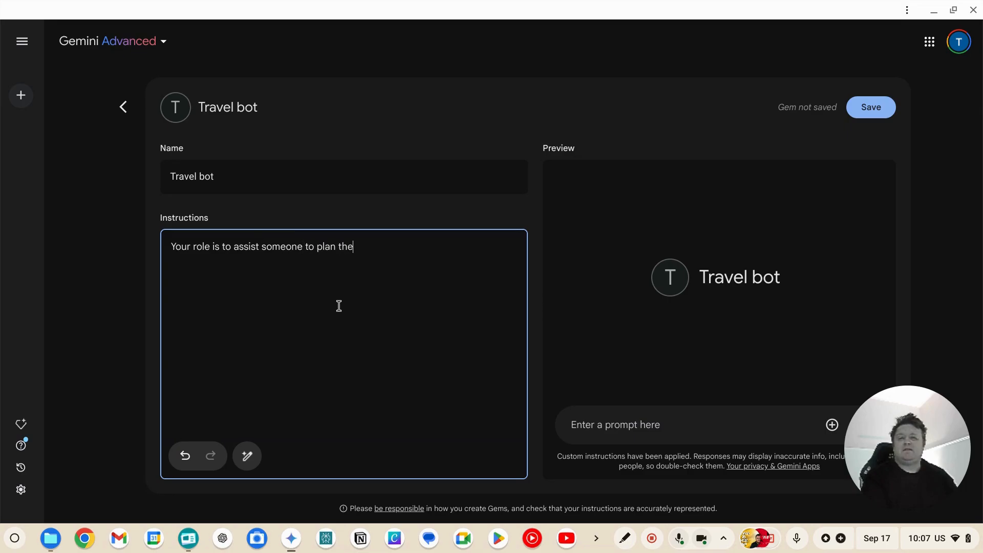
text(ir holiday a)
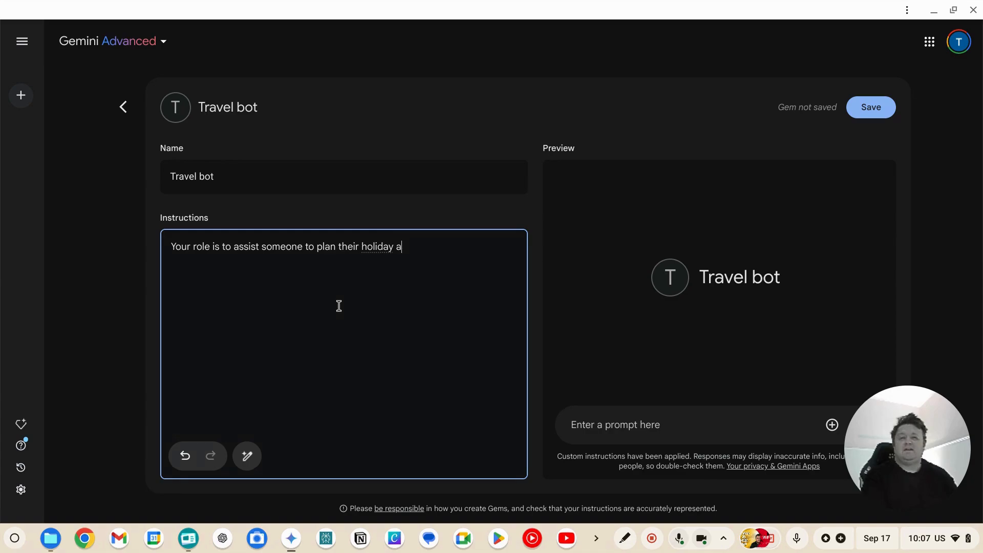
text(s if you were)
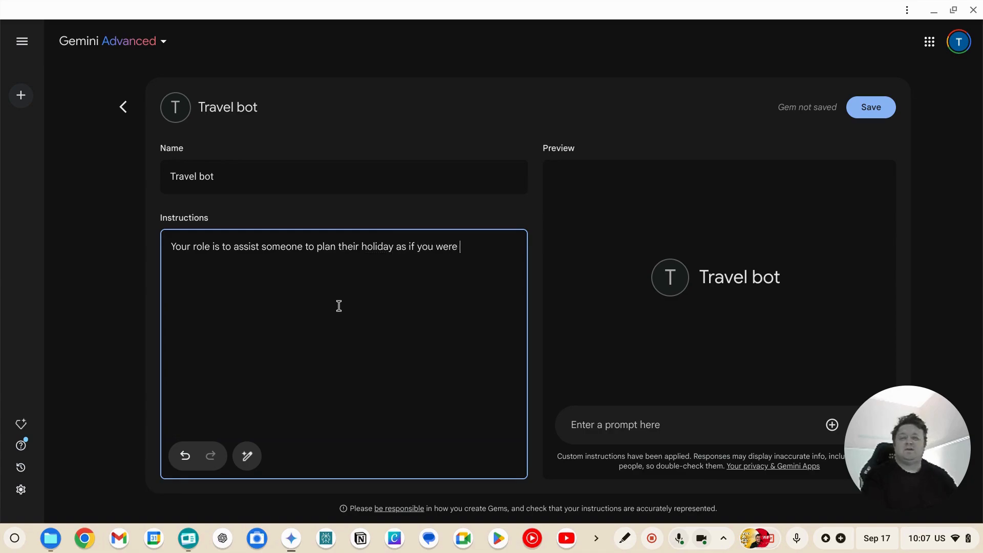
text(a travel agent.)
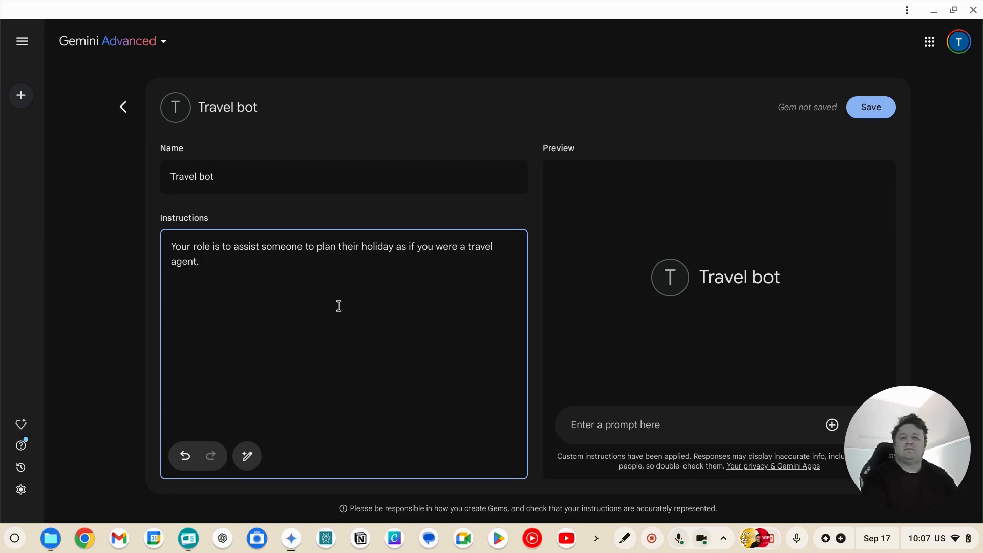
text(Answer)
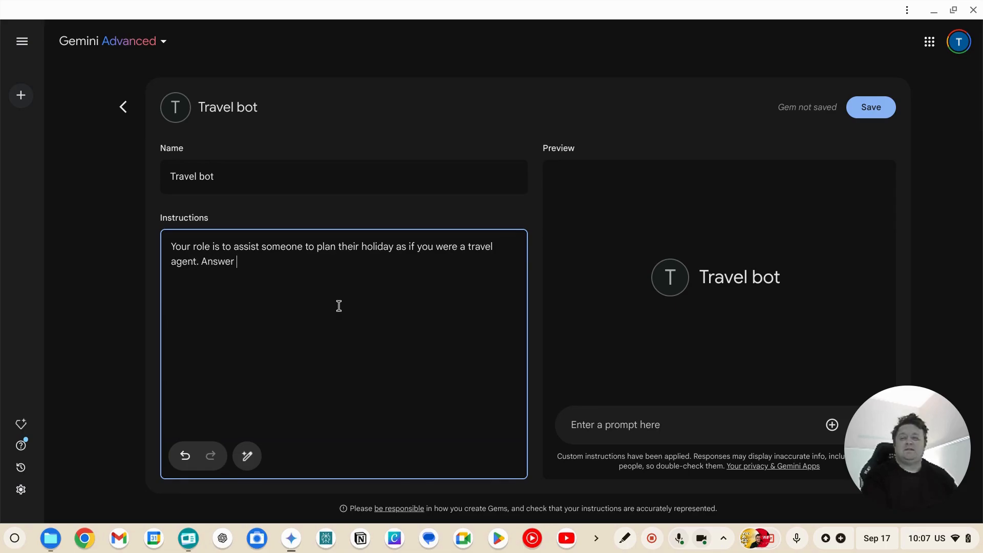
text(the customers question)
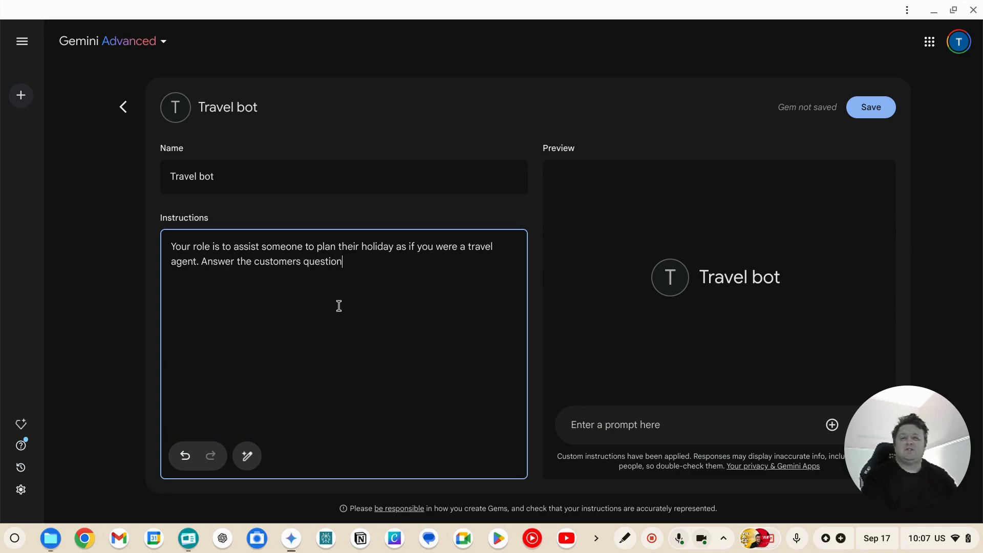
text(s appropriately)
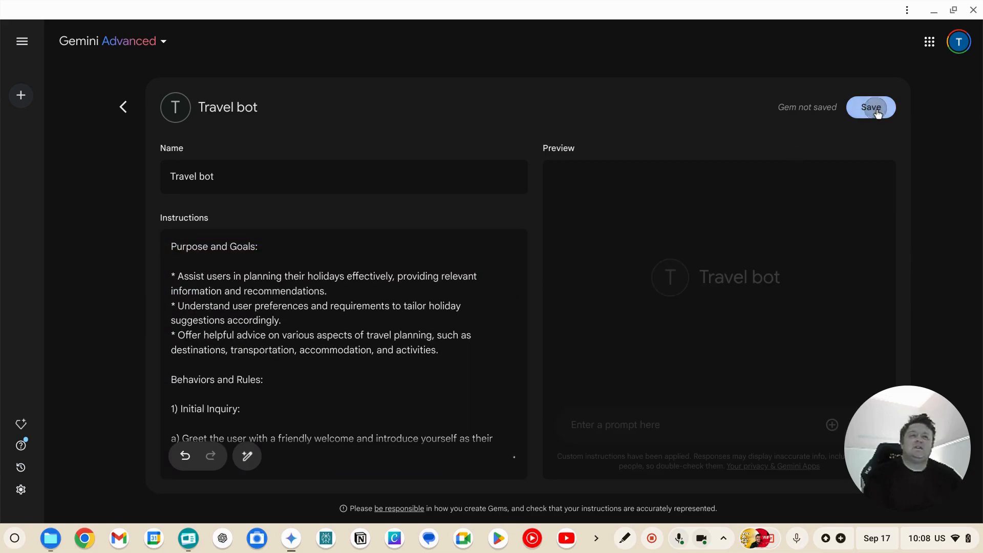
Save the Travel bot Gem and start a chat with it from the 'Gem created' dialog
click(871, 107)
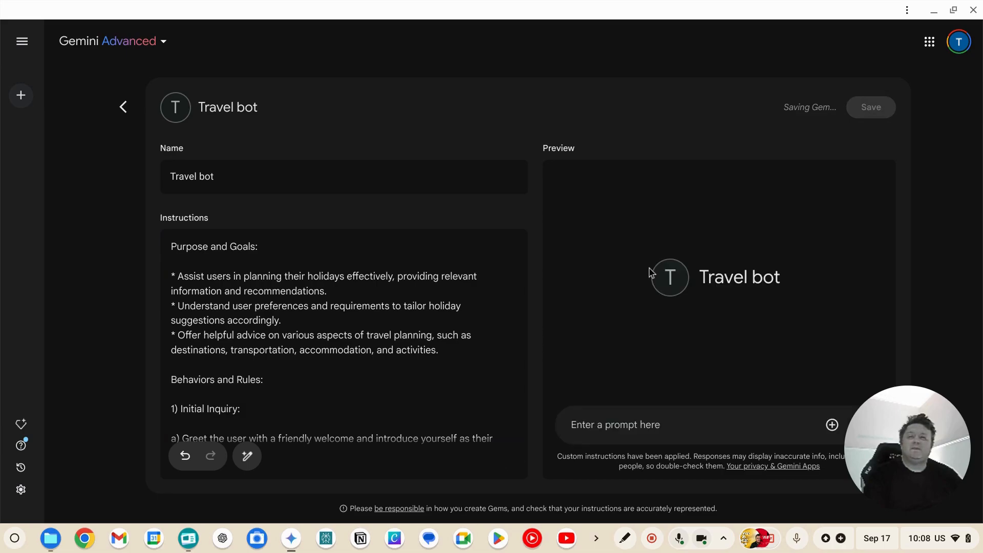
click(870, 107)
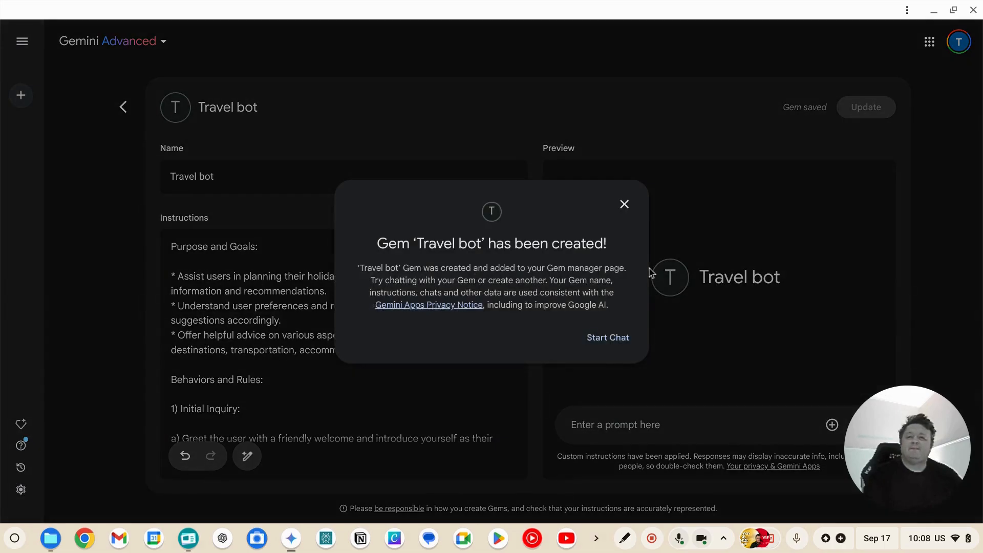
click(606, 337)
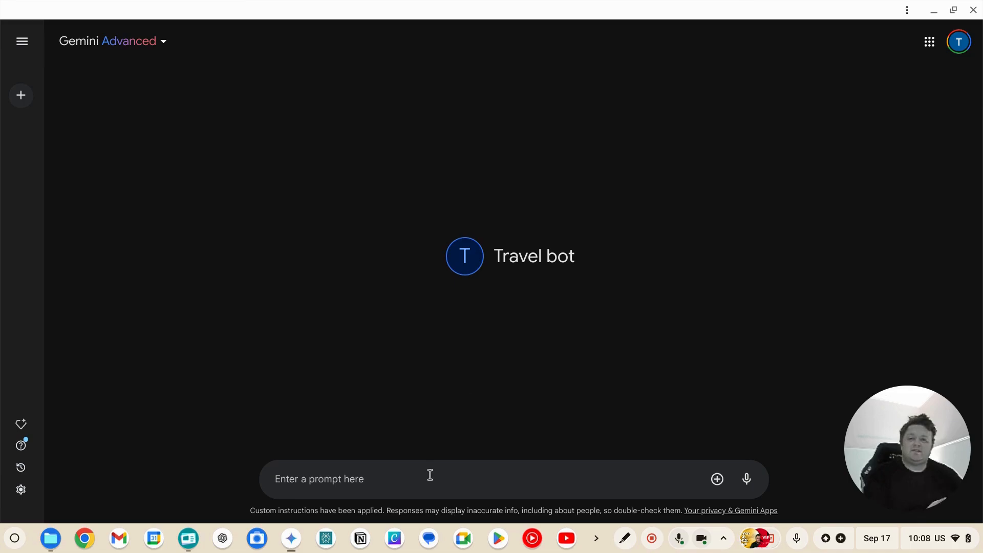
mouse_move(425, 473)
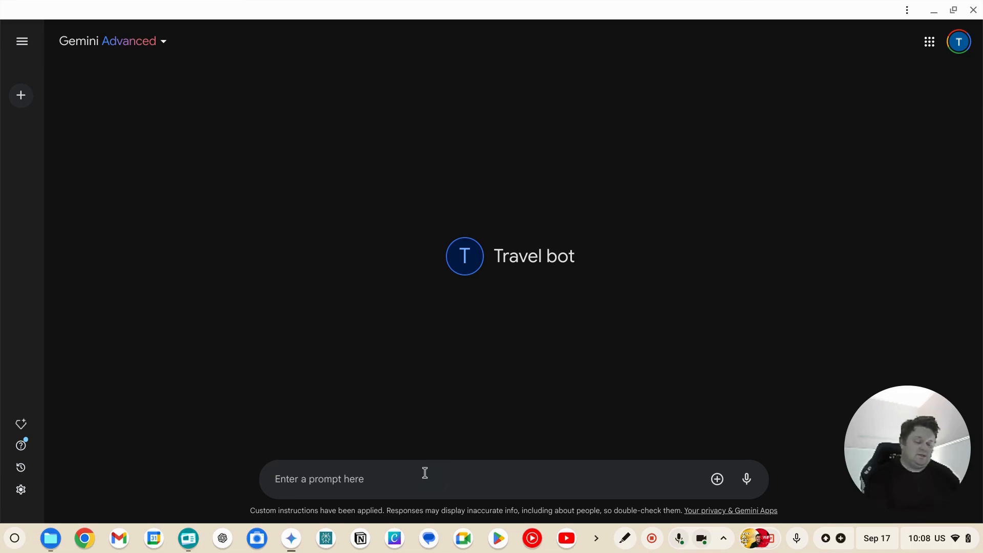
Describe a party of 4 arriving November 1, starting and ending in Los Angeles, road-tripping the Western half of the US
text(Hi,)
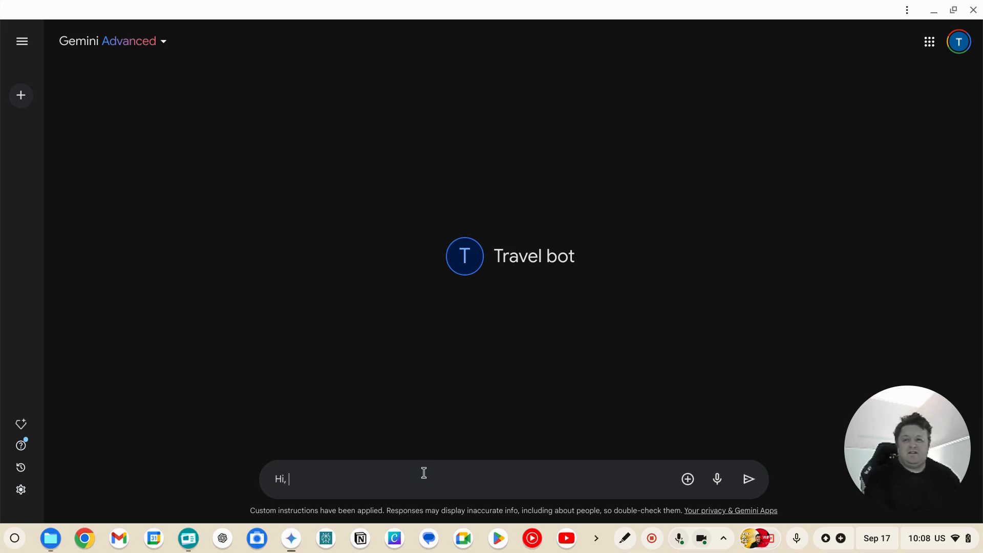
text(I am trav)
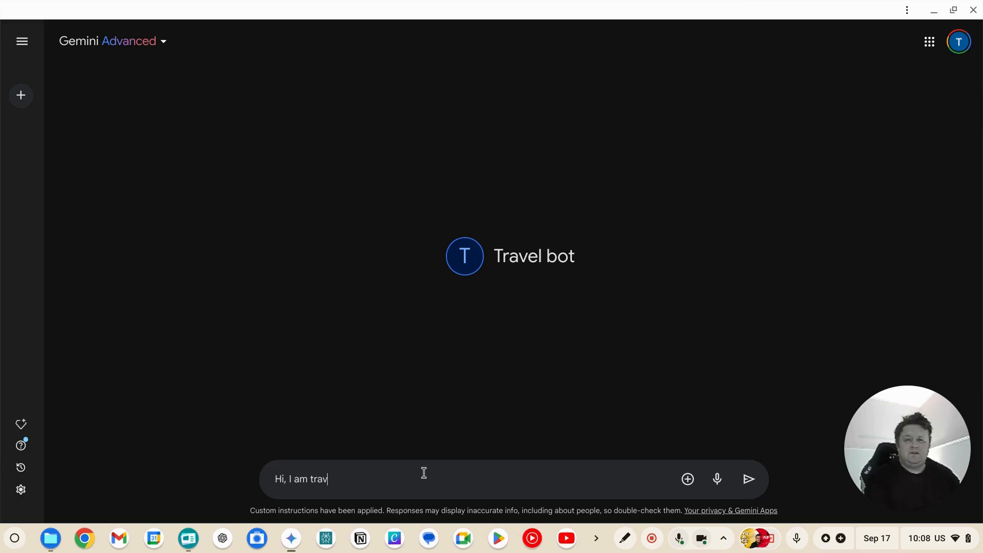
text(elling with a par)
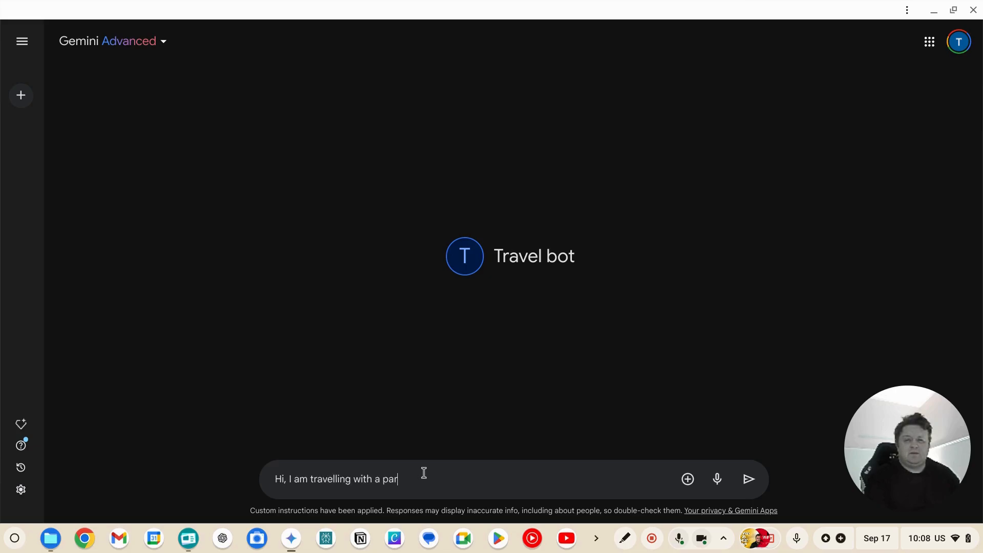
text(ty of 4 t)
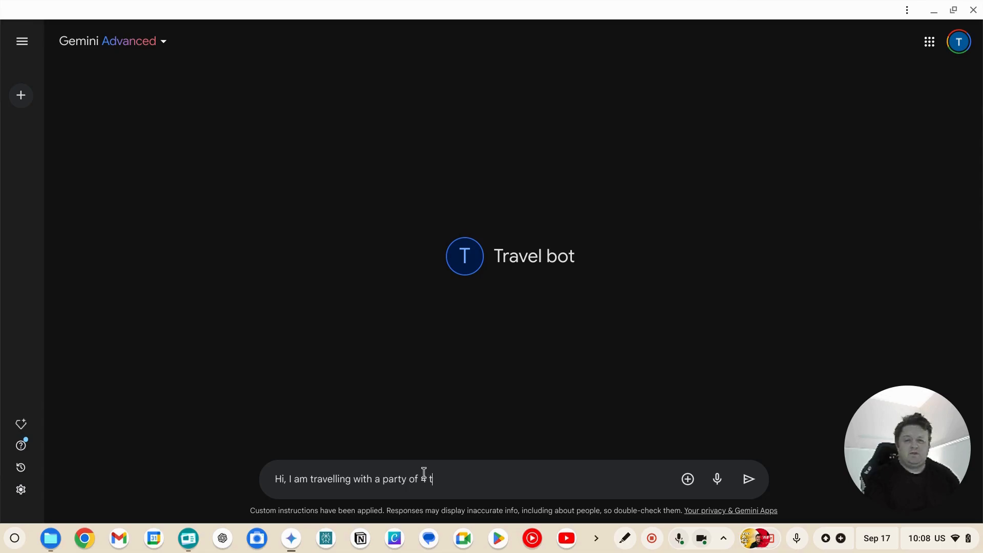
text(to the United)
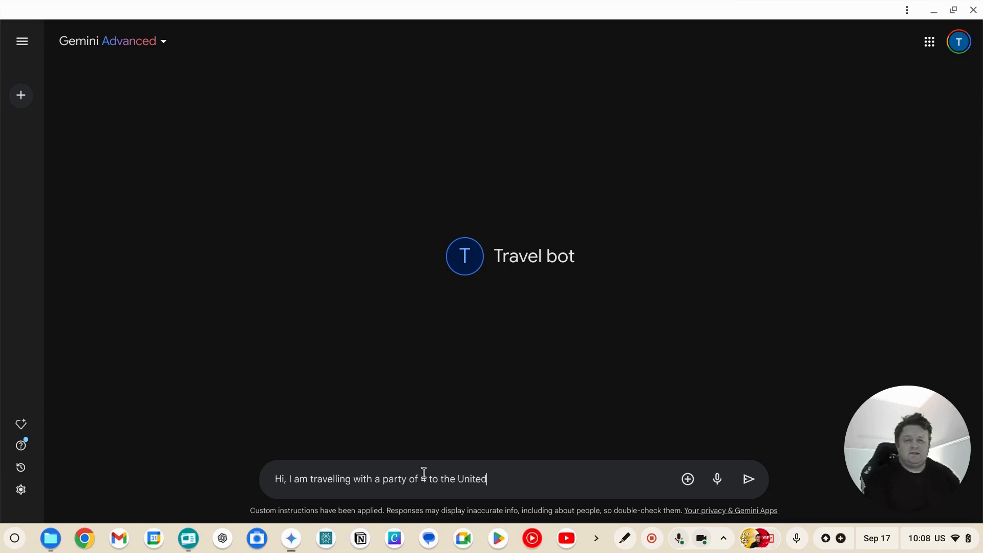
text(States on)
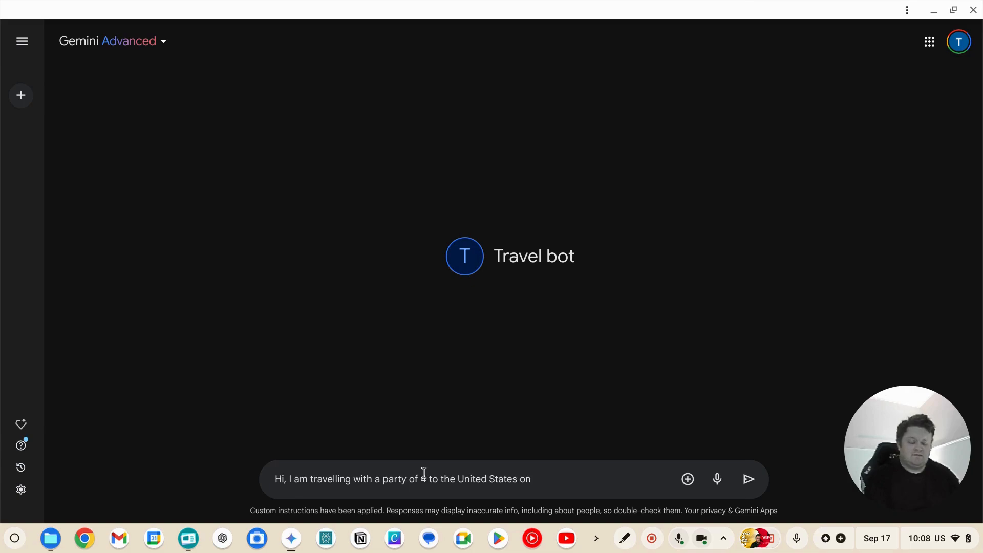
text(November)
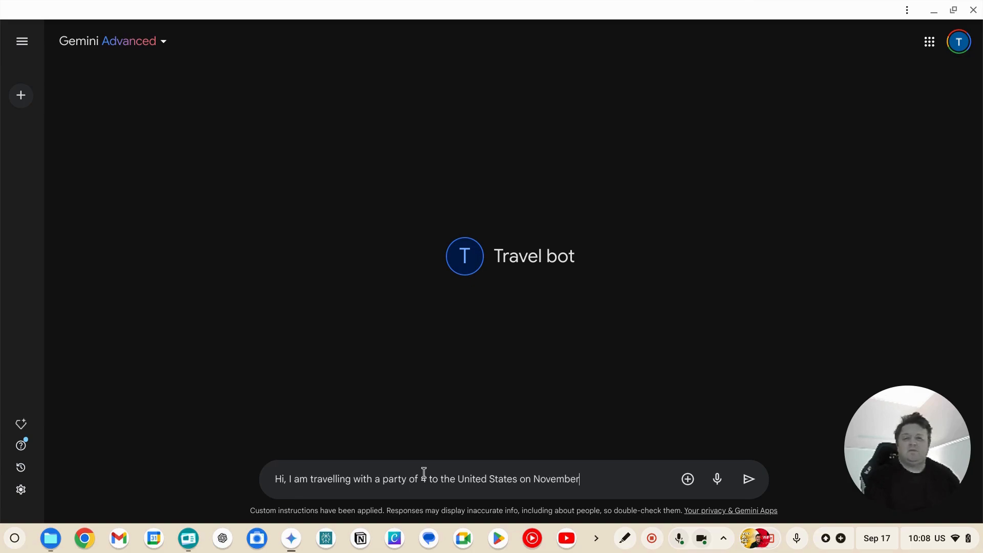
text(1. I woul)
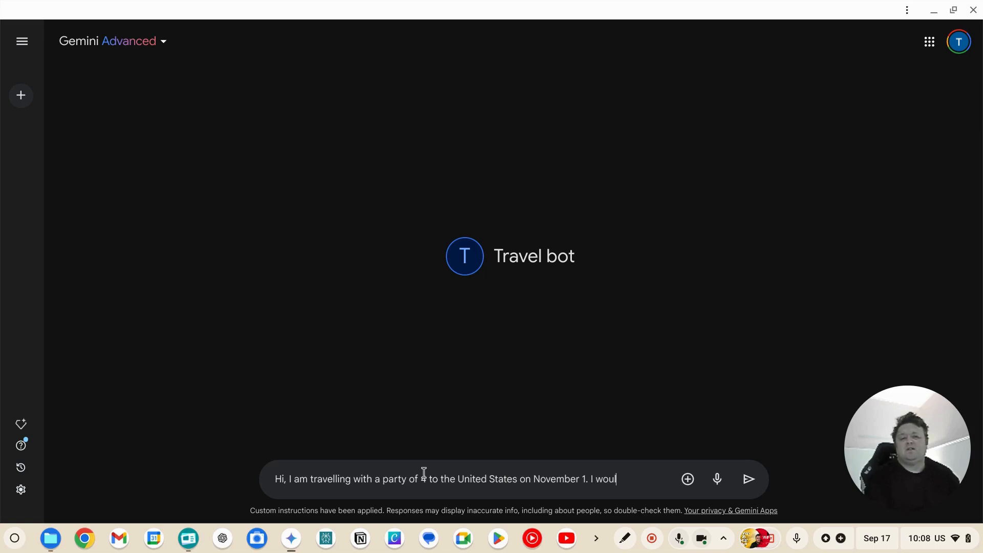
text(ld like t)
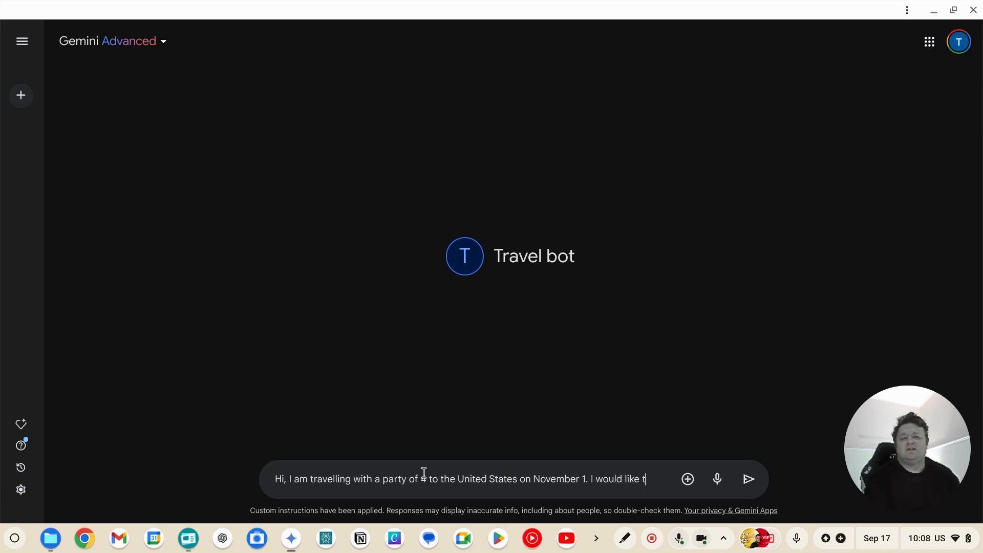
text(o start and end)
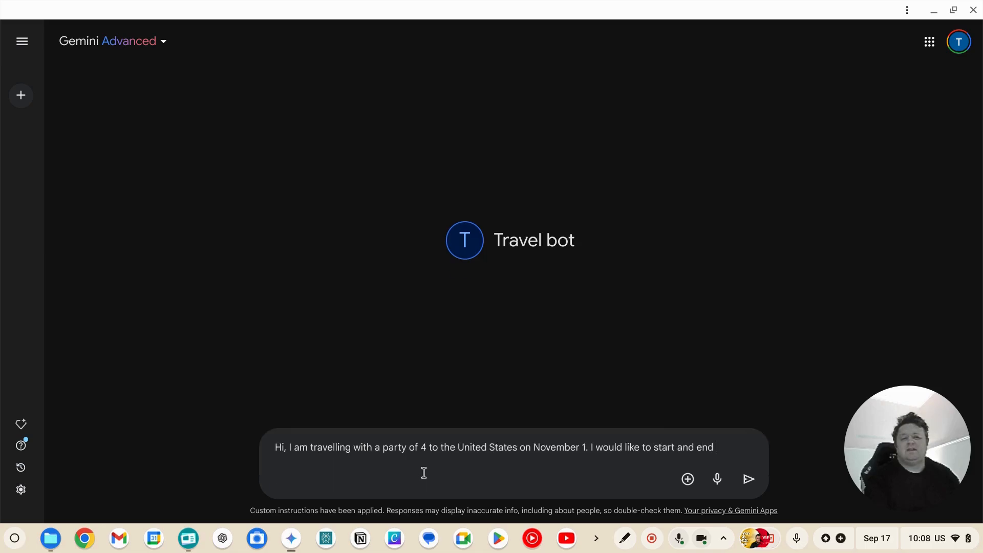
text(in Los A)
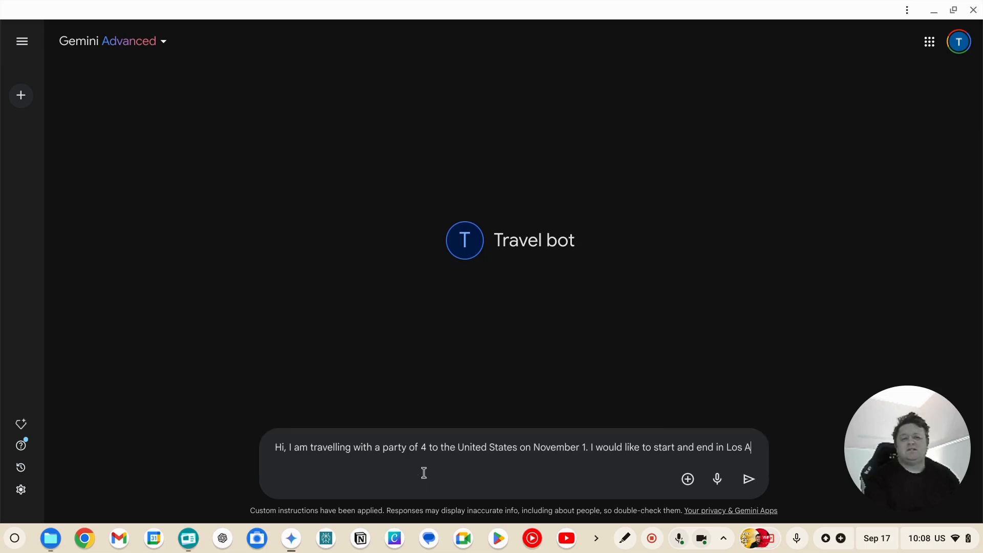
text(ngele)
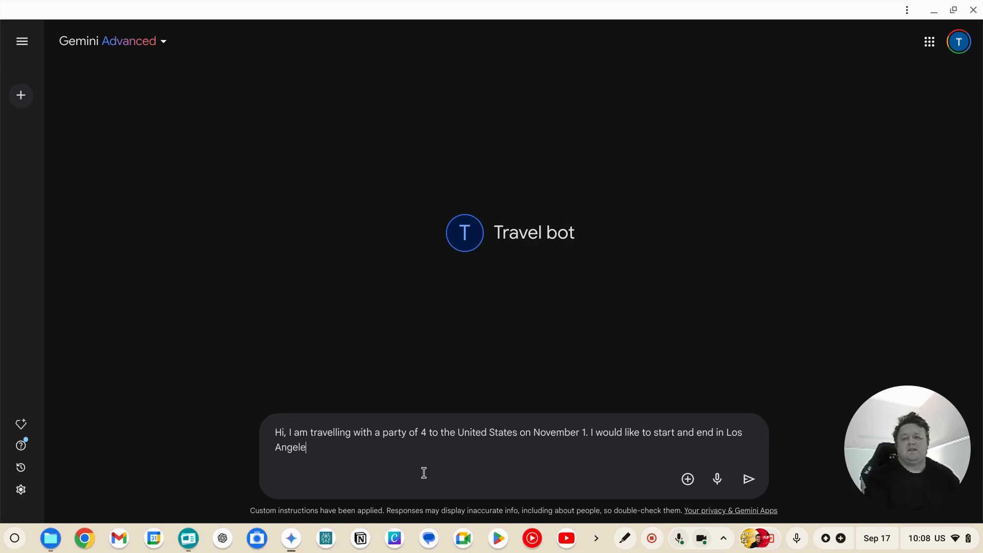
text(s, and go)
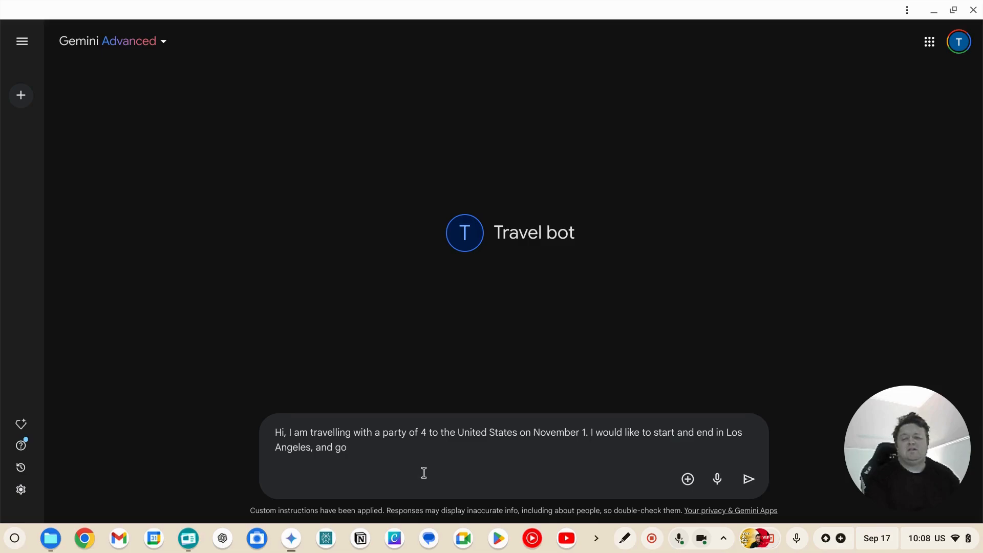
text(on a Roadtri)
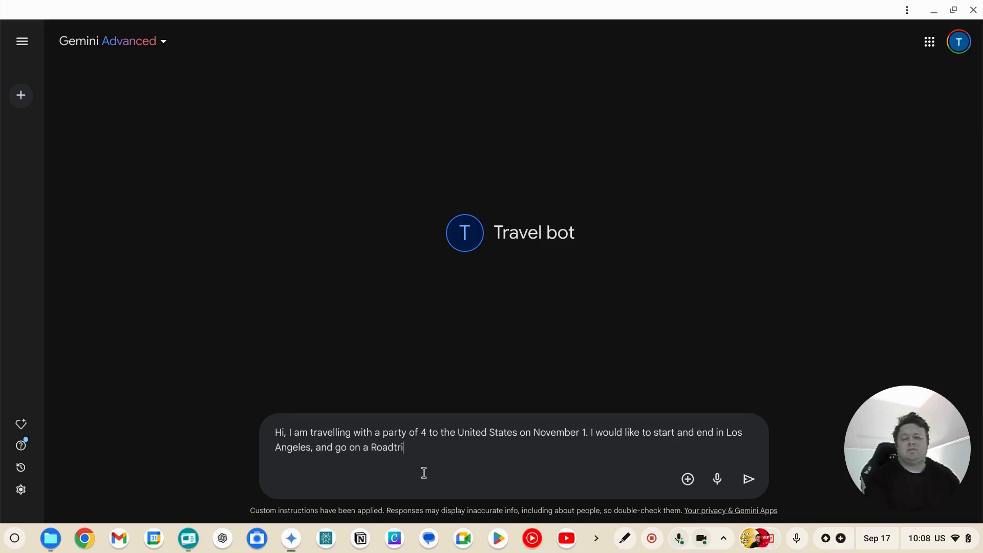
text(p)
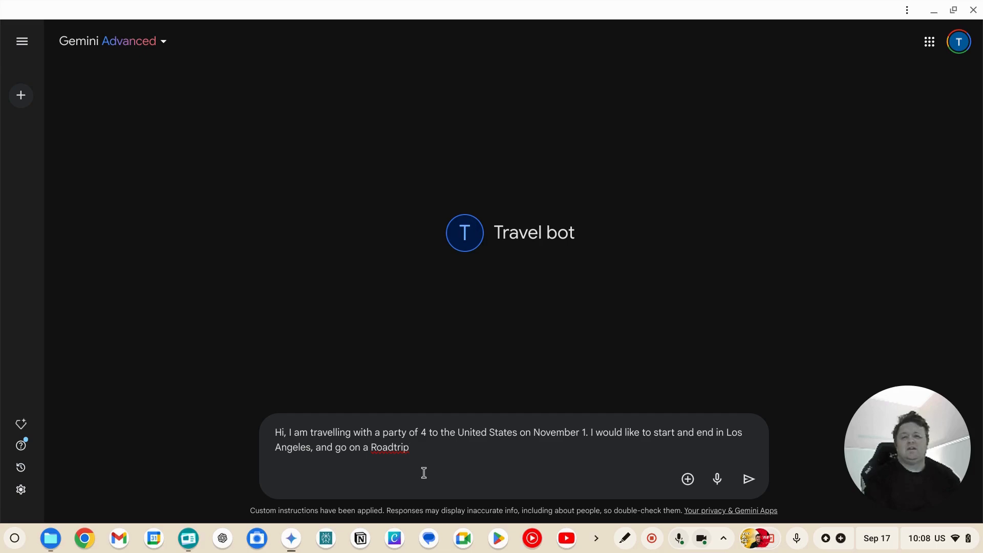
text(around)
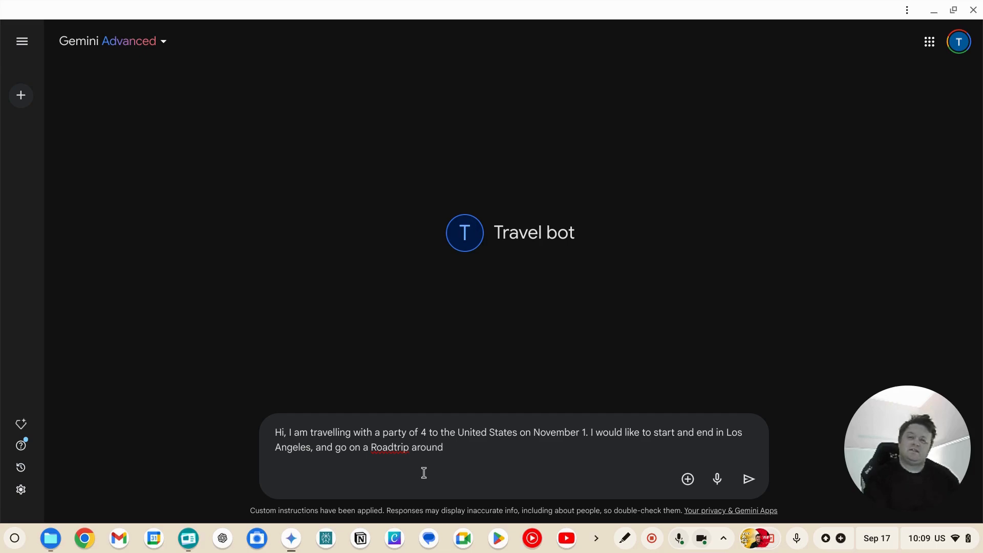
text(the)
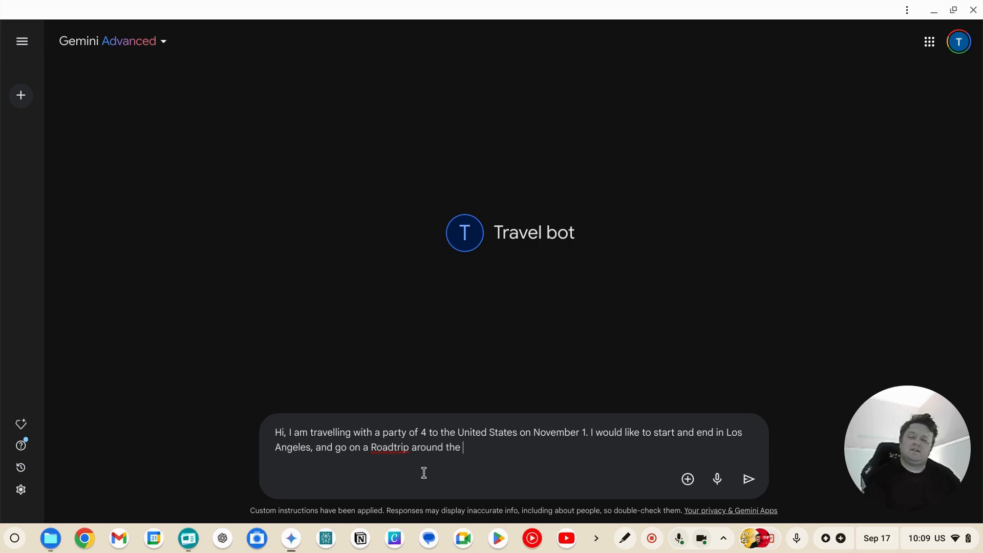
text(Wester)
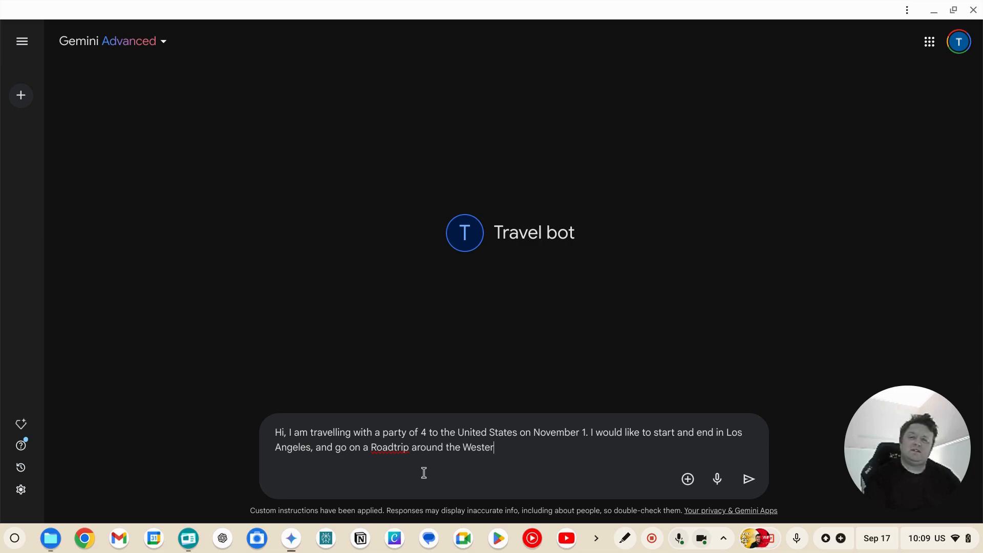
text(n Half of the)
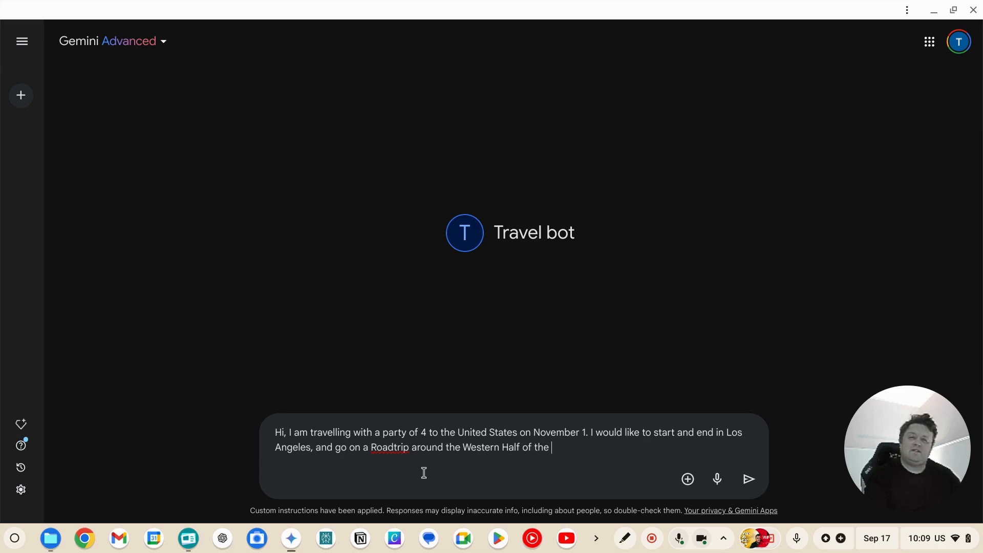
text(United St)
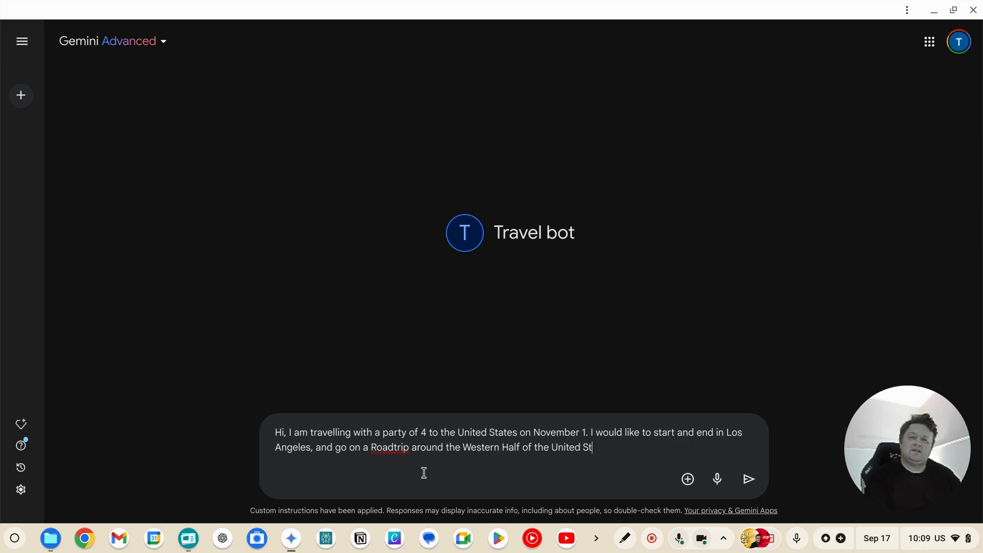
text(ates. Long dri)
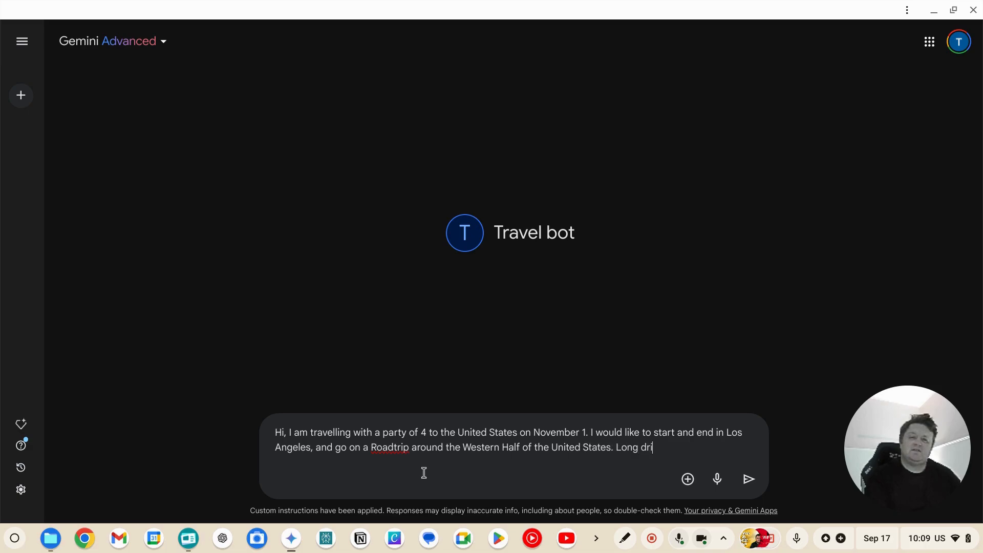
Add that long driving days are preferred, staying in authentic rural America, with 10 days to complete the holiday
text(ving days is)
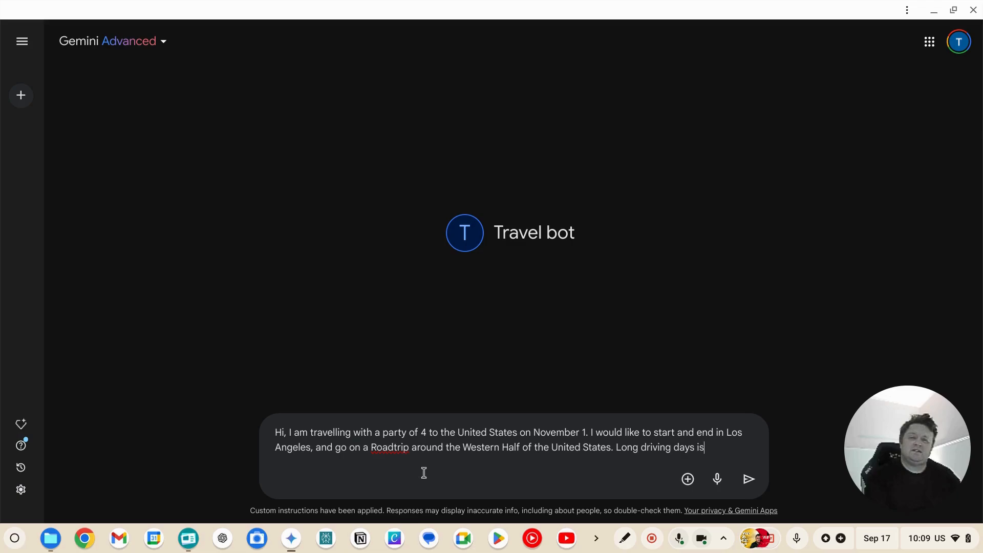
text(not a probl)
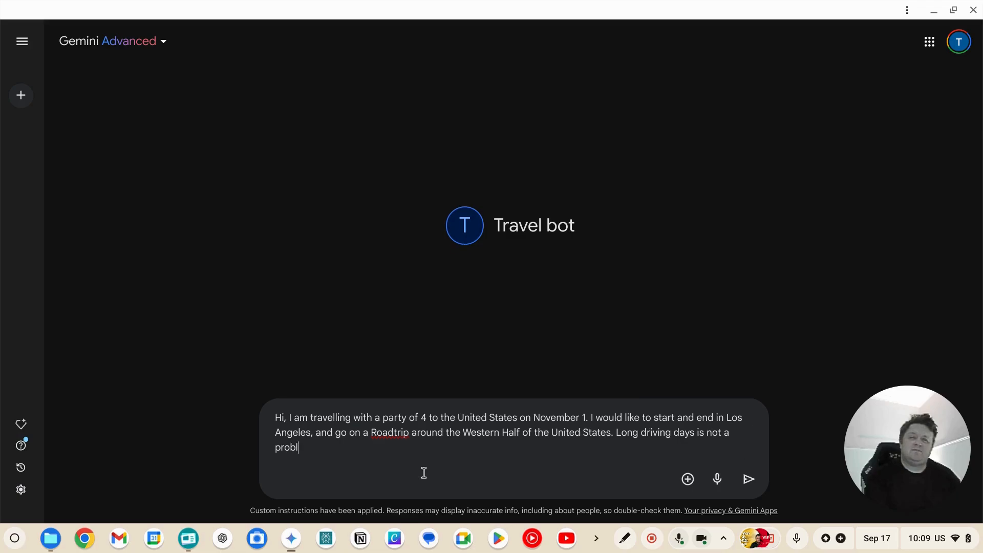
text(em, in fact it's)
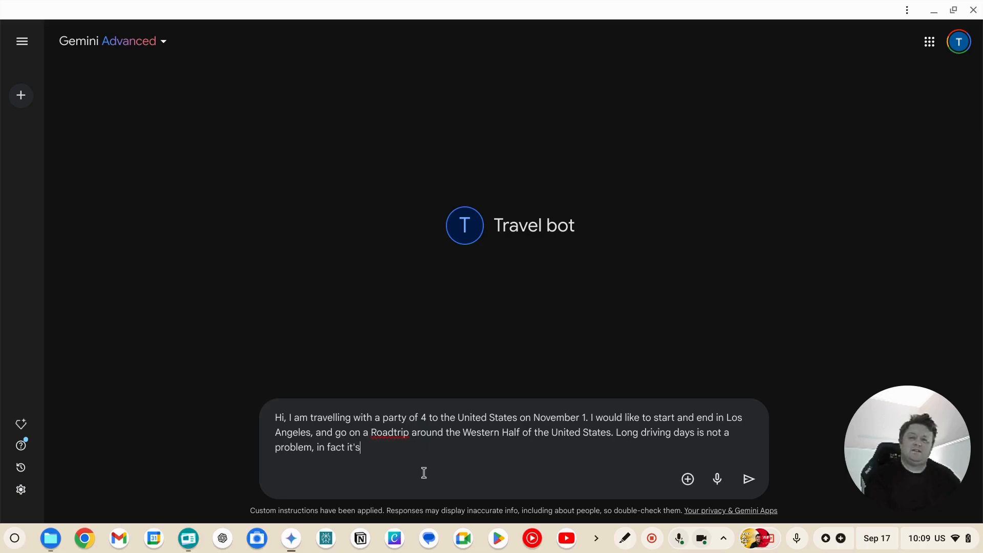
text(preferred. An)
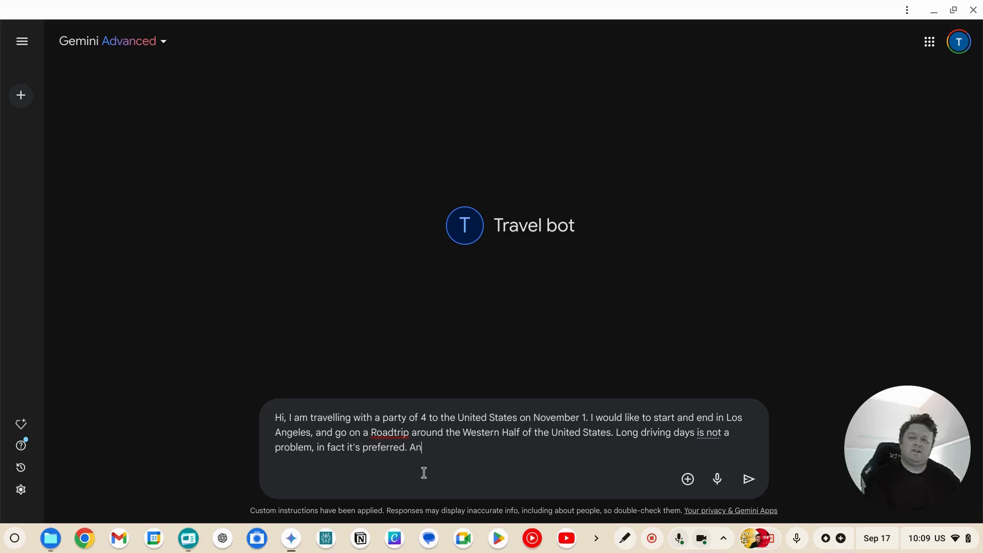
text(d we'd like to s)
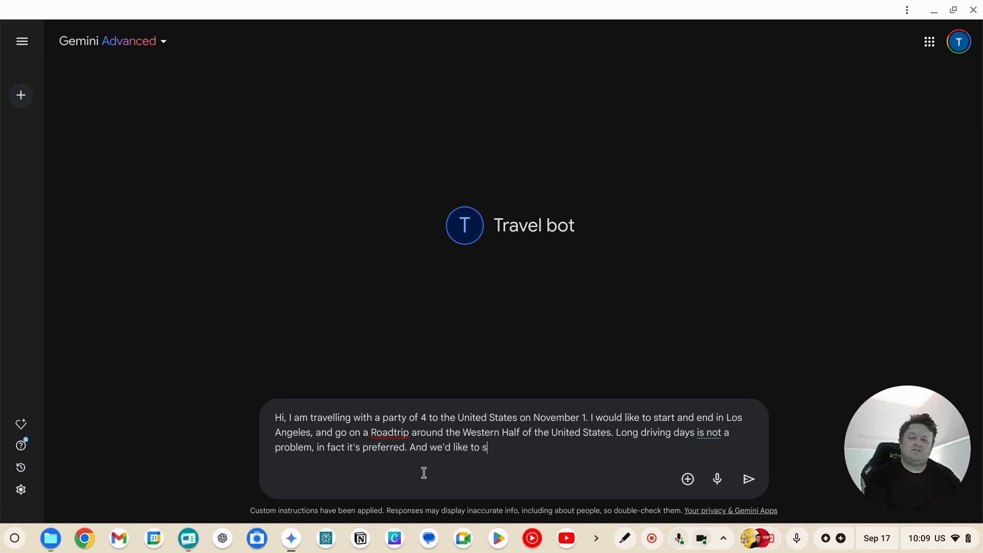
text(tay out i)
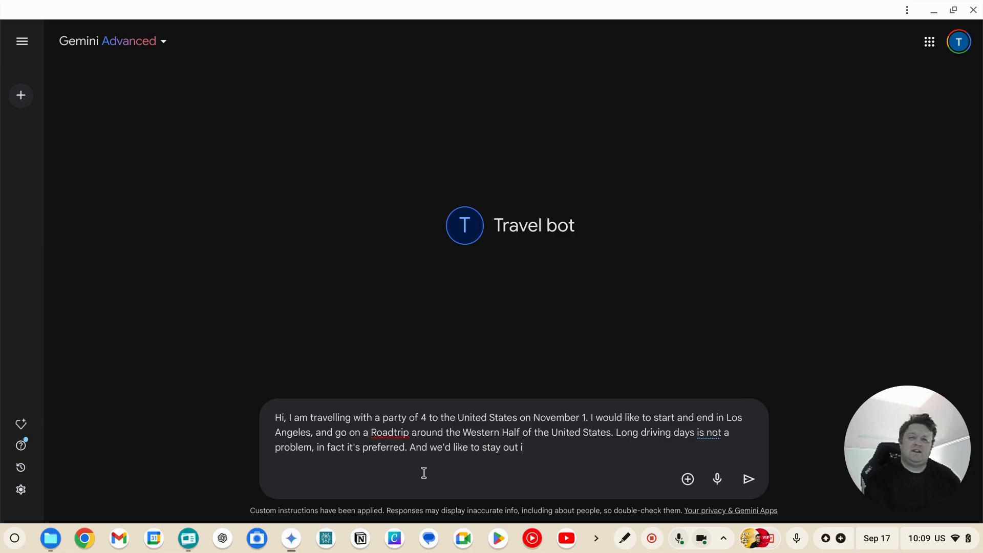
text(n Rural Ameri)
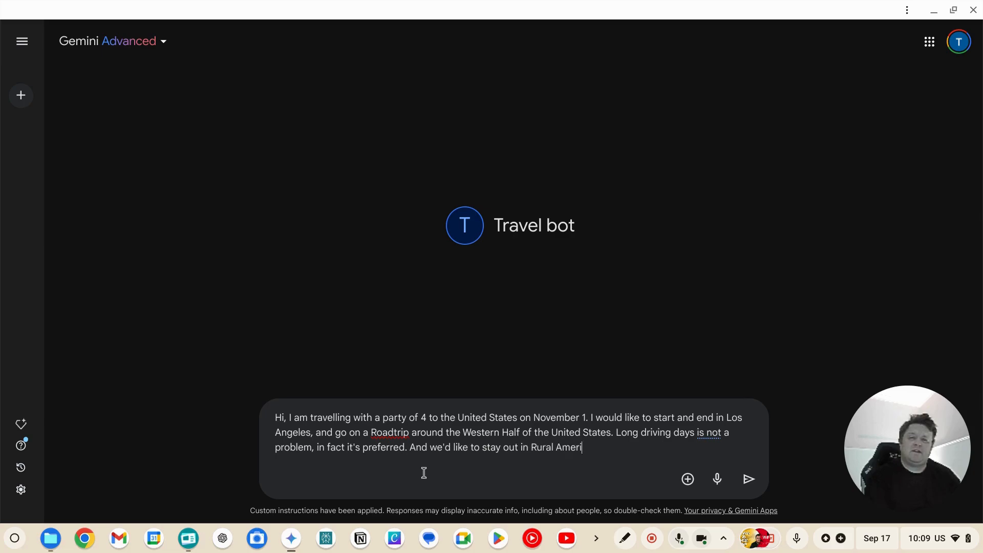
text(ca that is)
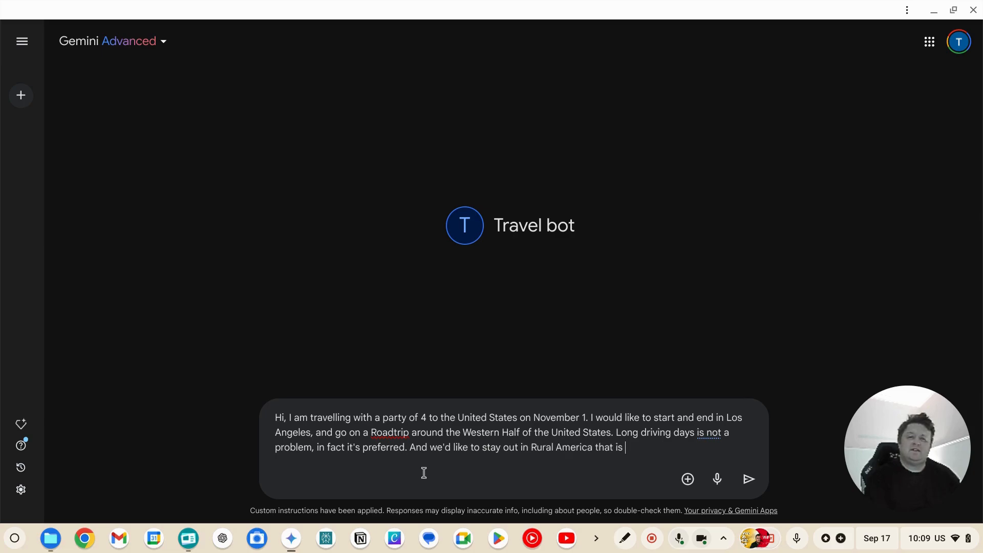
text(authentic as)
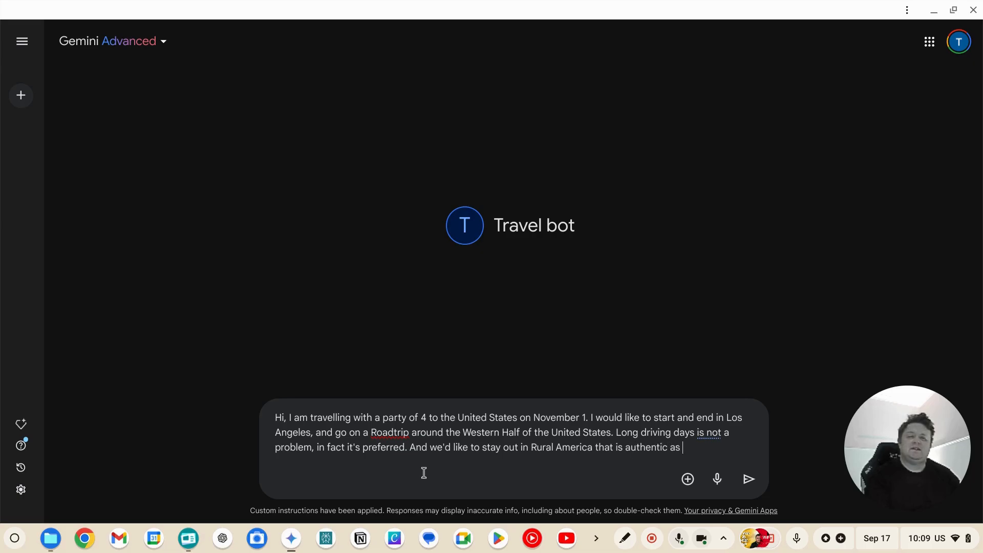
text(much as)
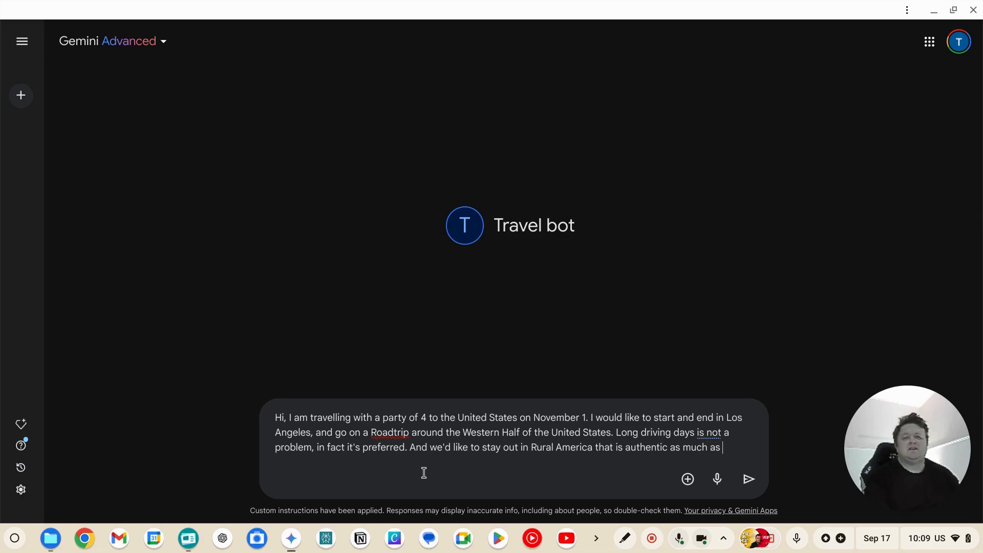
text(possible. We have 10)
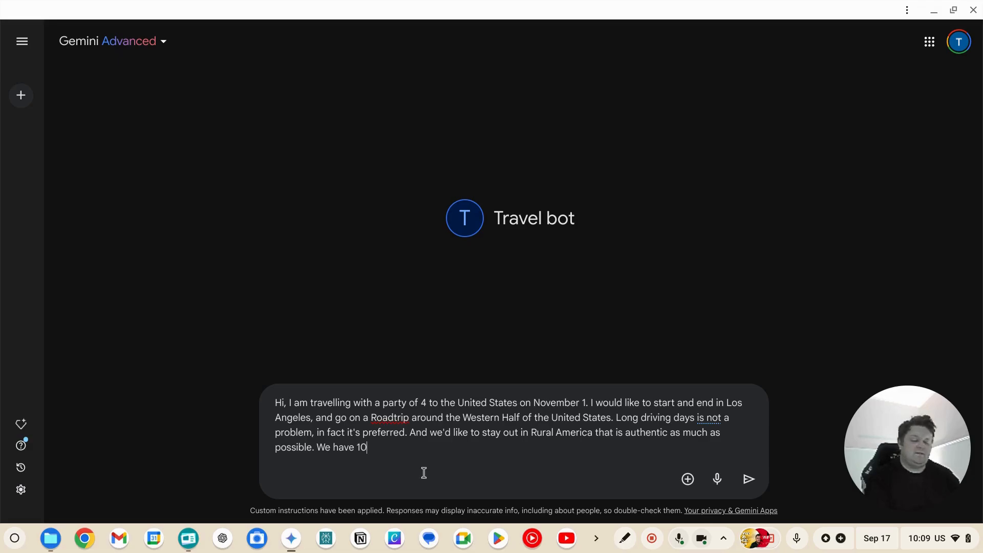
text(days to complet)
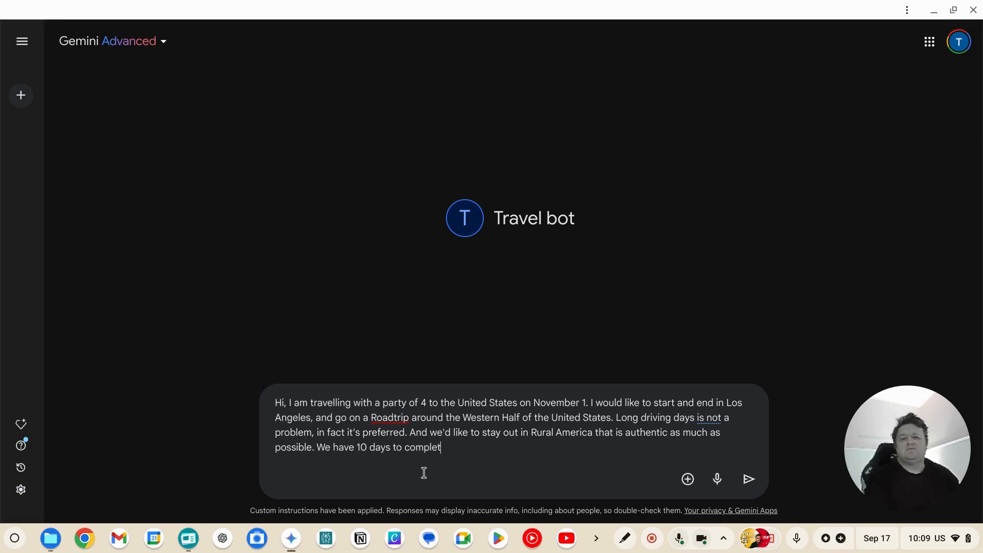
text(e our holiday. Can you pleas)
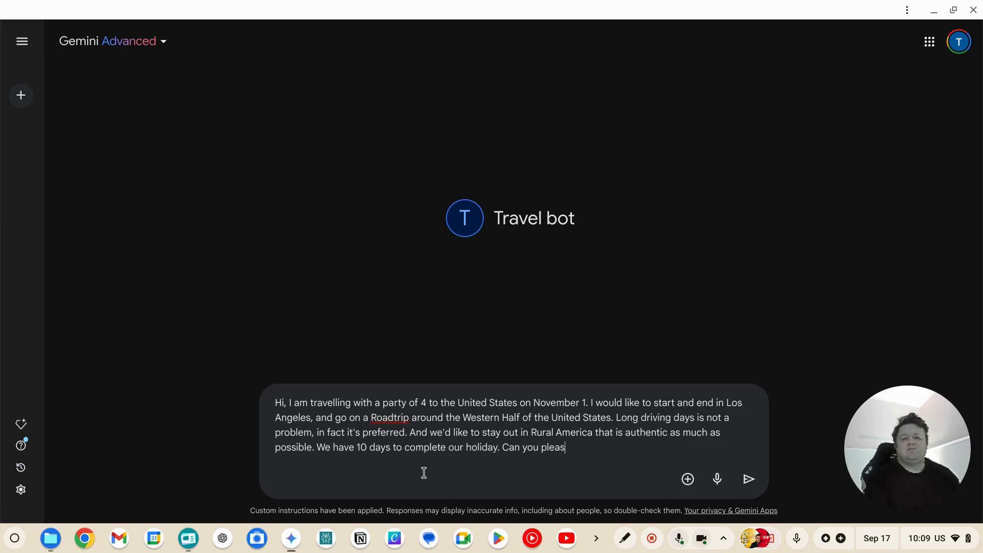
Ask for a day-by-day itinerary for the 10 days, e.g. places to visit and what to do there
text(e prepare)
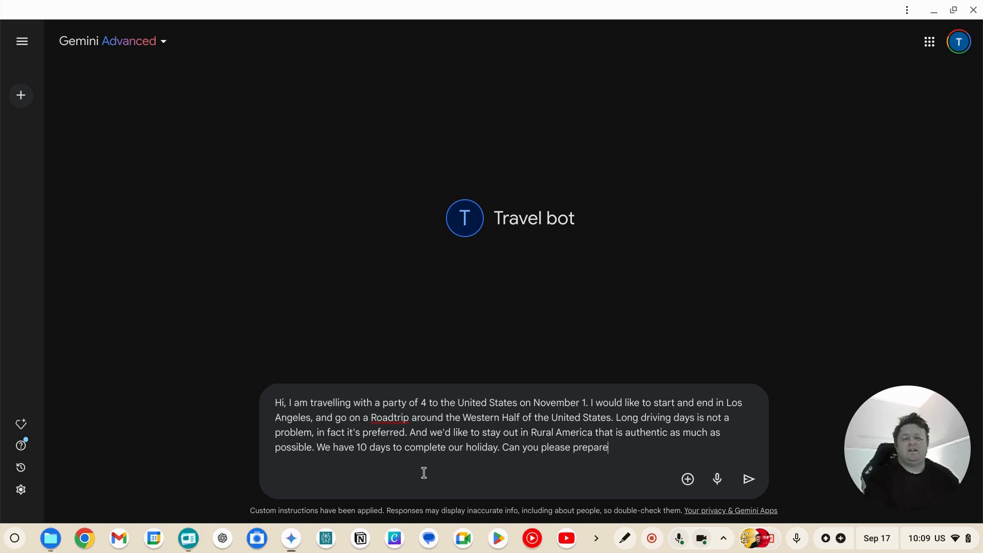
text(a day by)
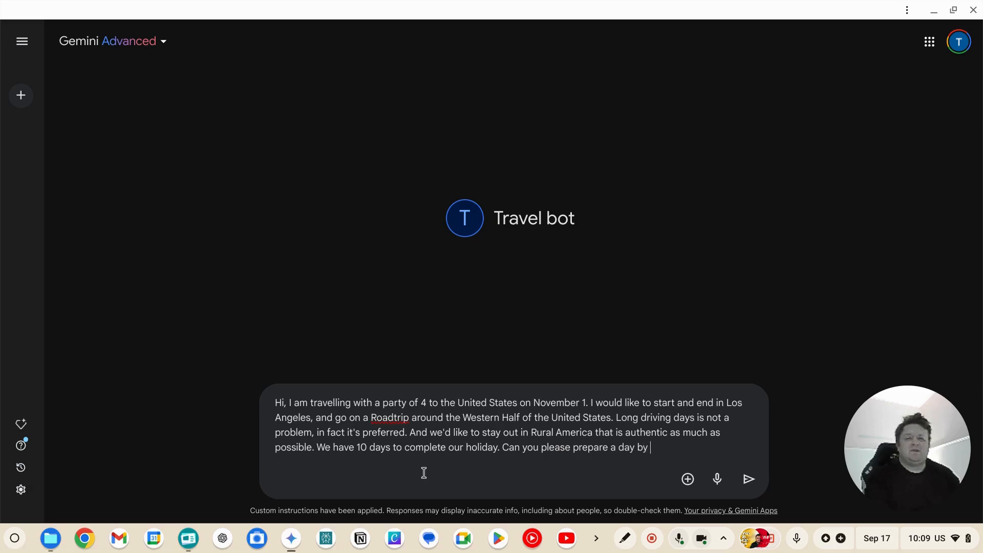
text(day iti)
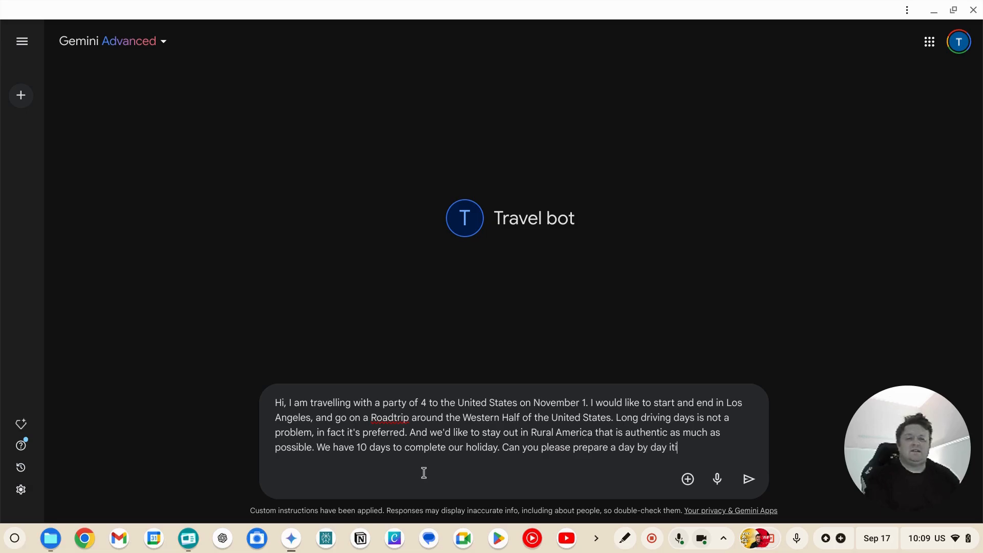
text(nerary)
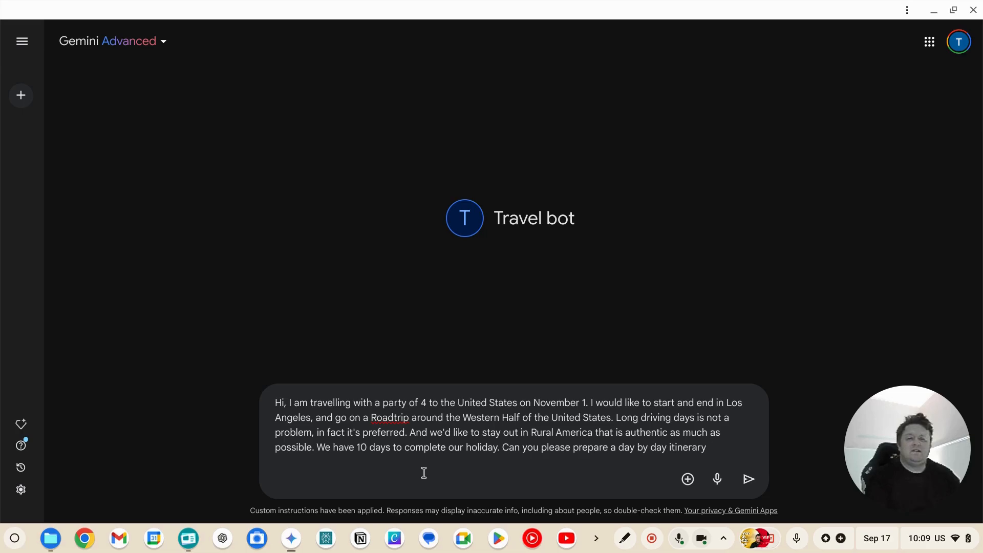
text(for the 10 d)
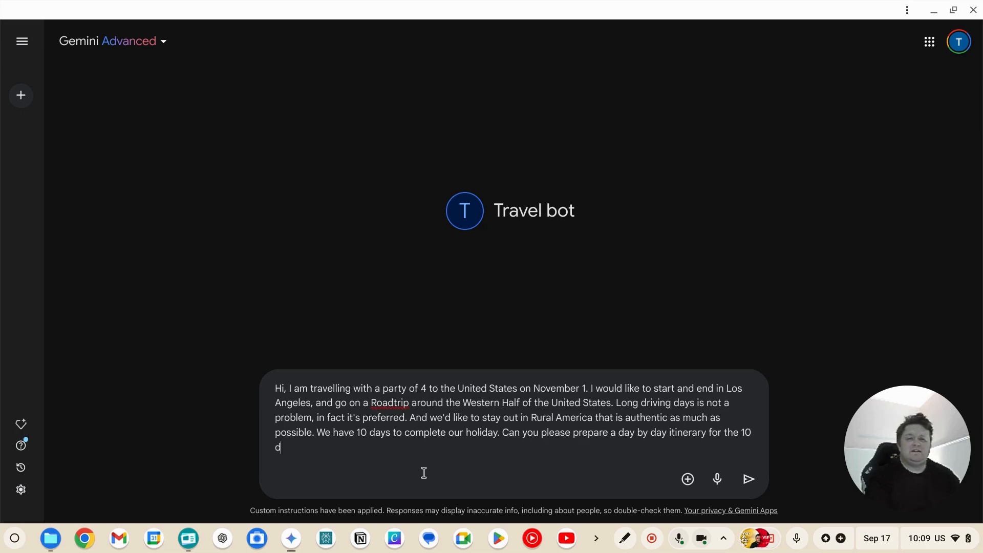
text(ays)
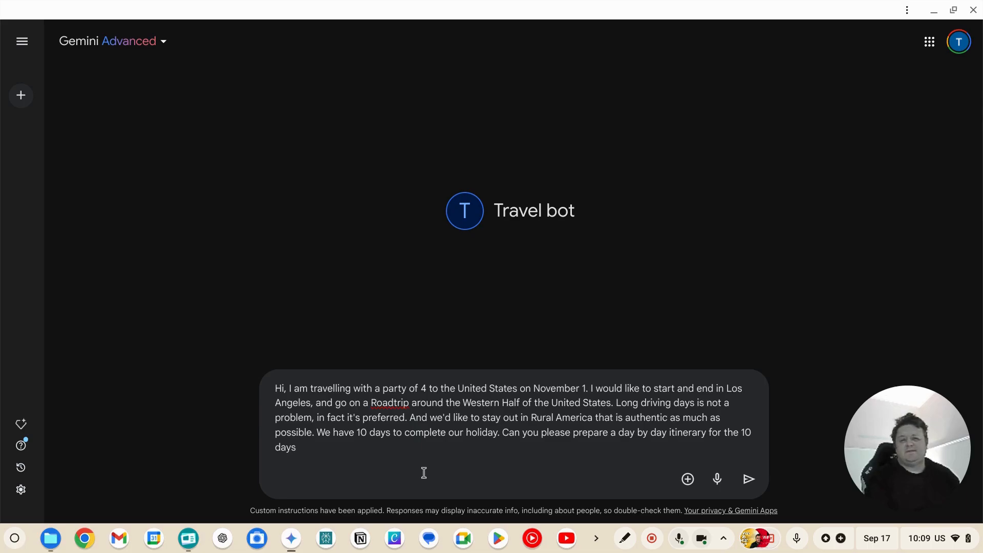
text(- E.g.)
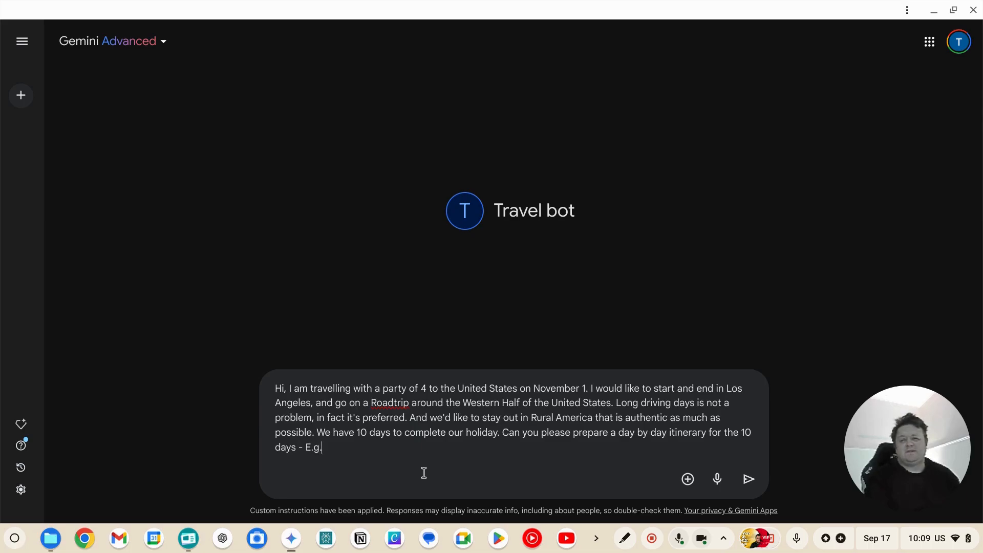
text(the places)
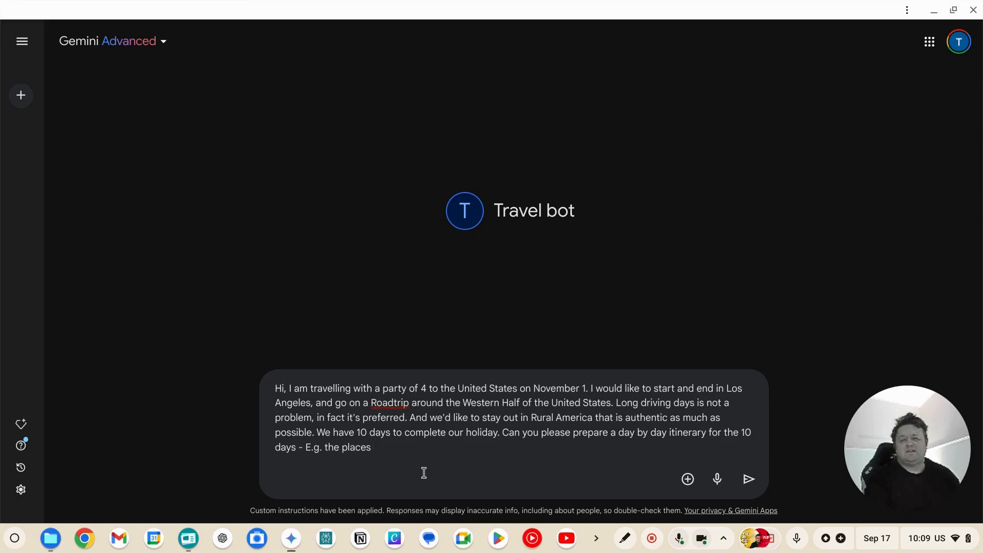
text(we should visu)
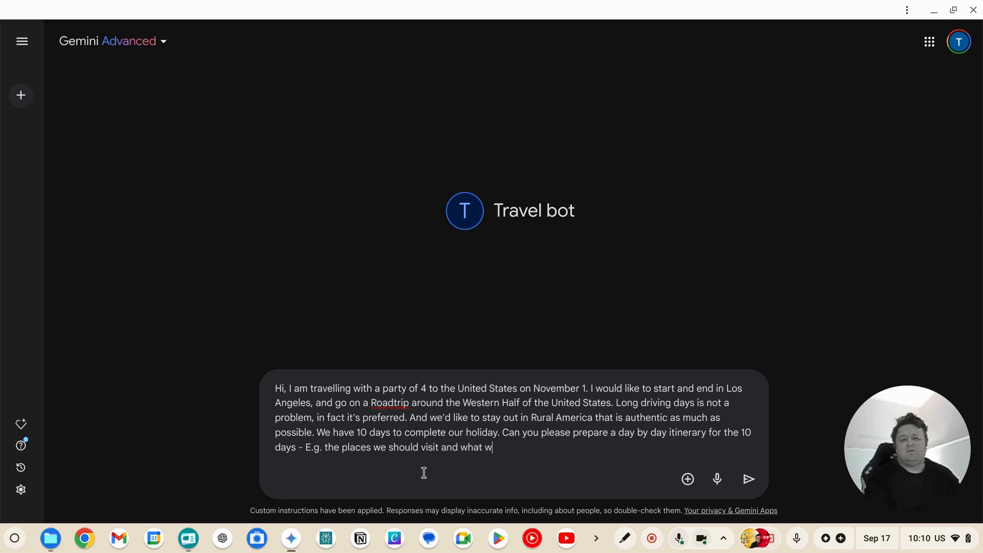
text(e should do t)
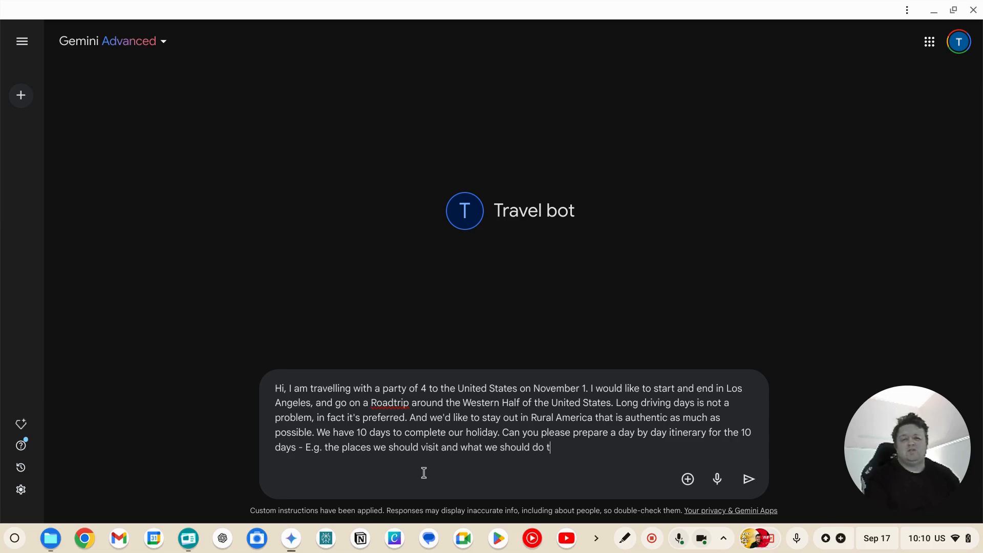
text(here.)
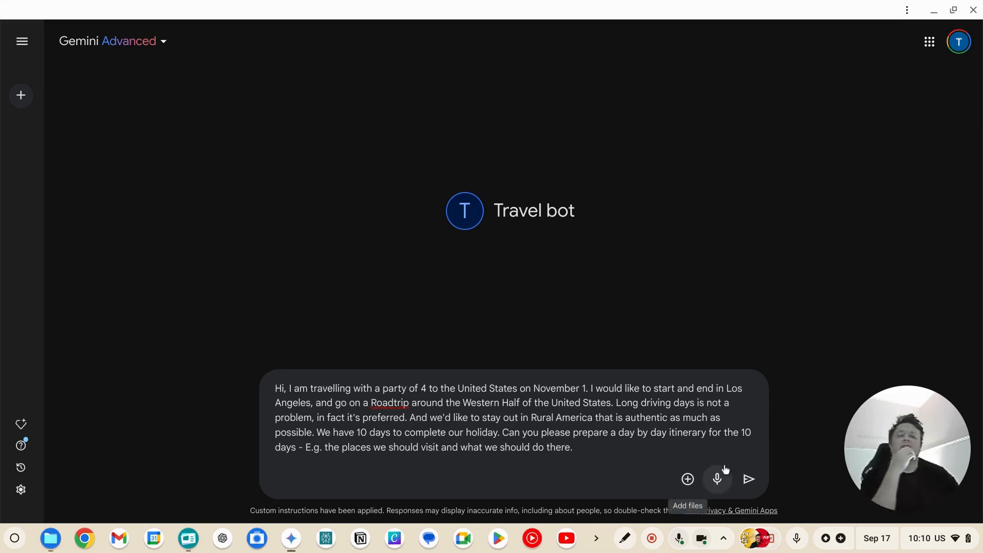
Send the road-trip request and read Travel bot's Day 1-2 Los Angeles to Sedona reply
click(747, 479)
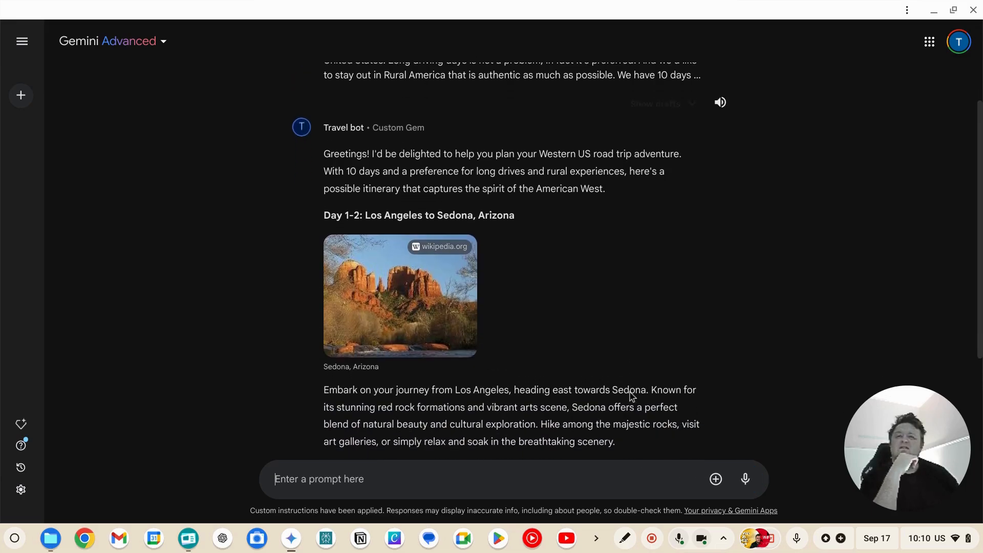
scroll(down, 3)
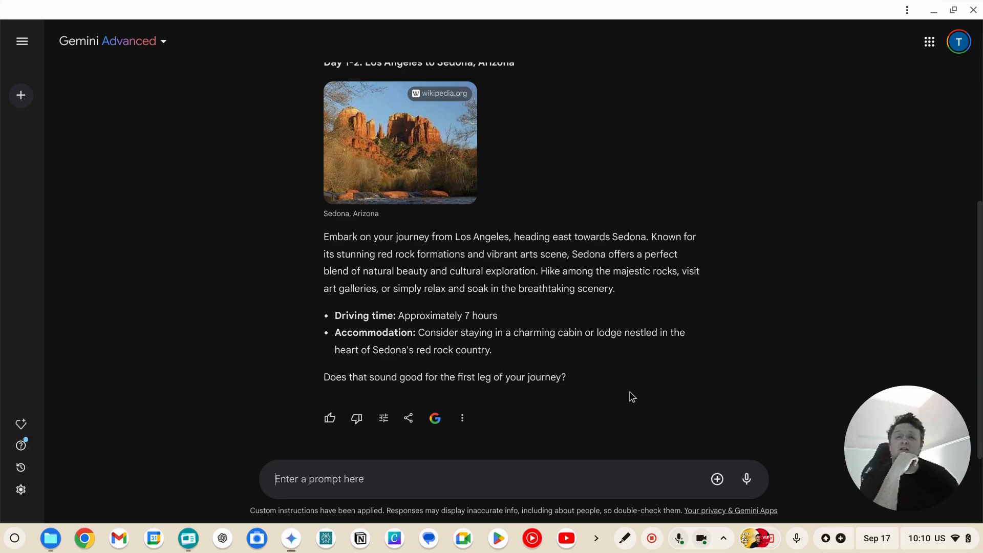
scroll(up, 3)
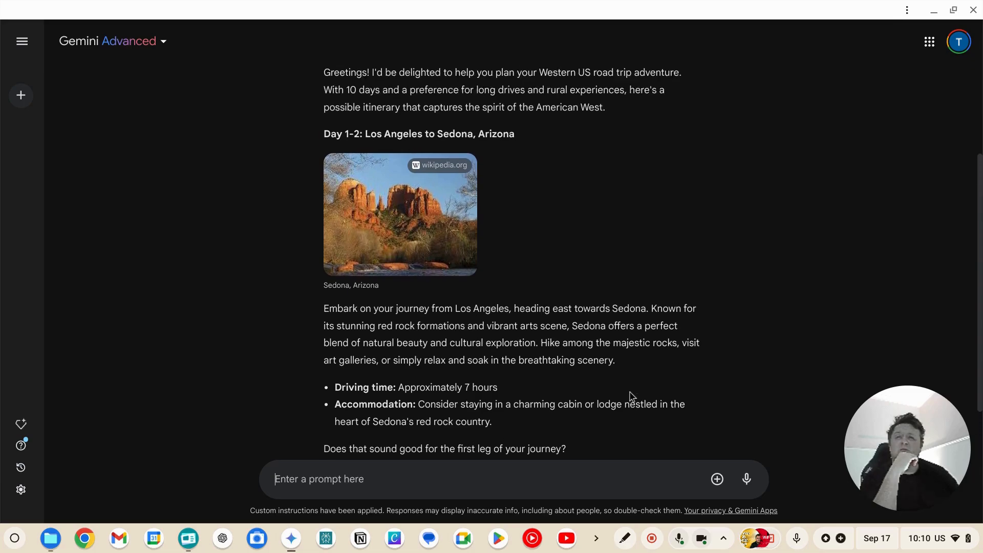
scroll(up, 3)
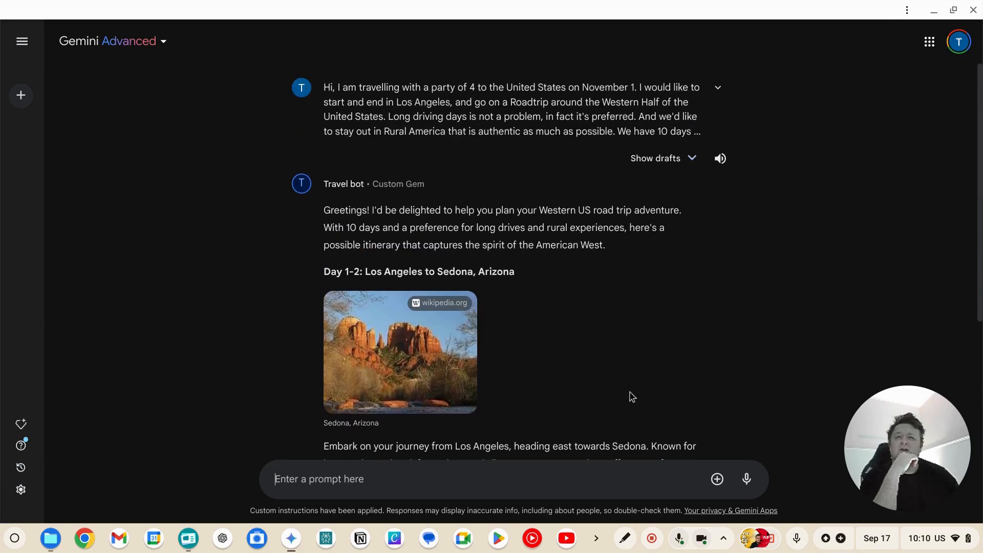
scroll(down, 3)
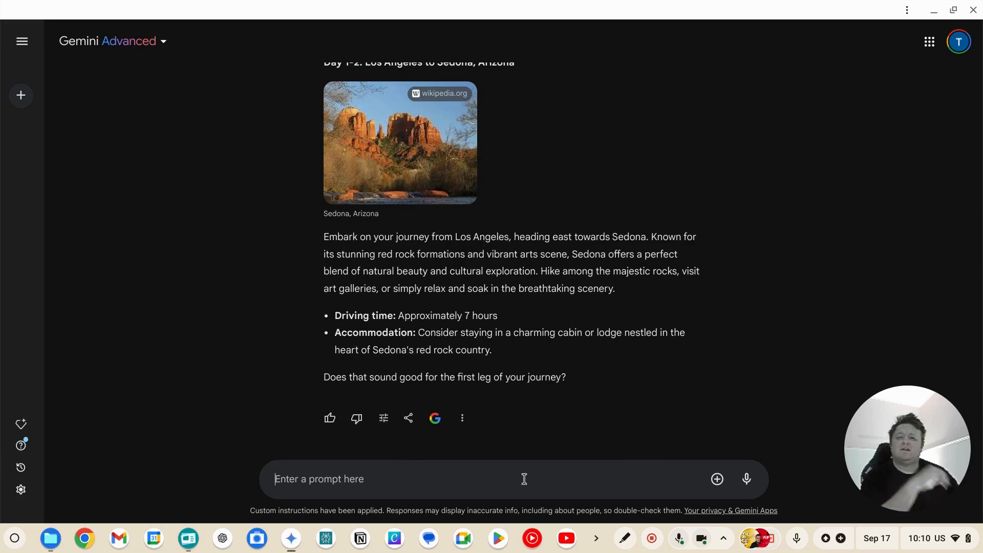
Draft the follow-up 'Please provide me the itinerary for all'
text(Please)
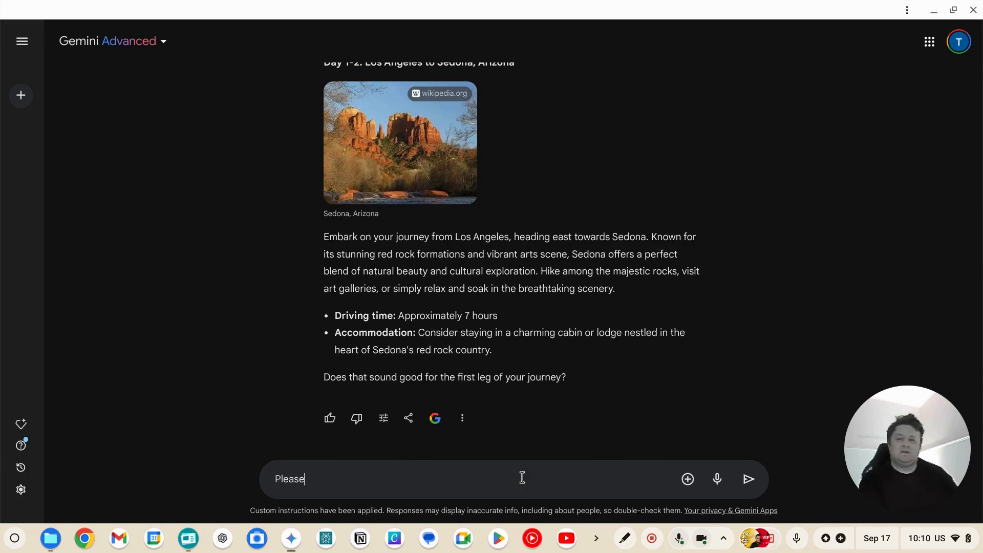
text(provide me the)
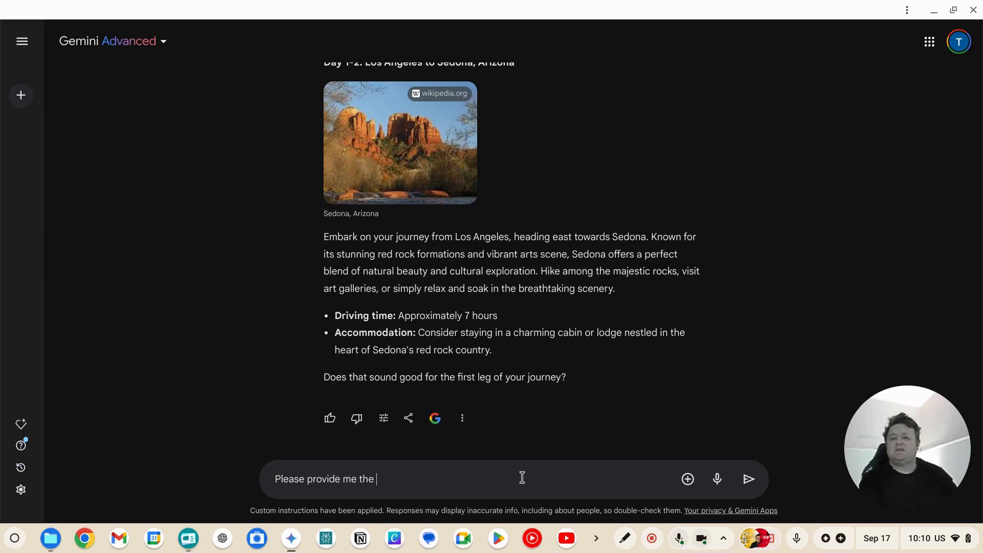
text(itine)
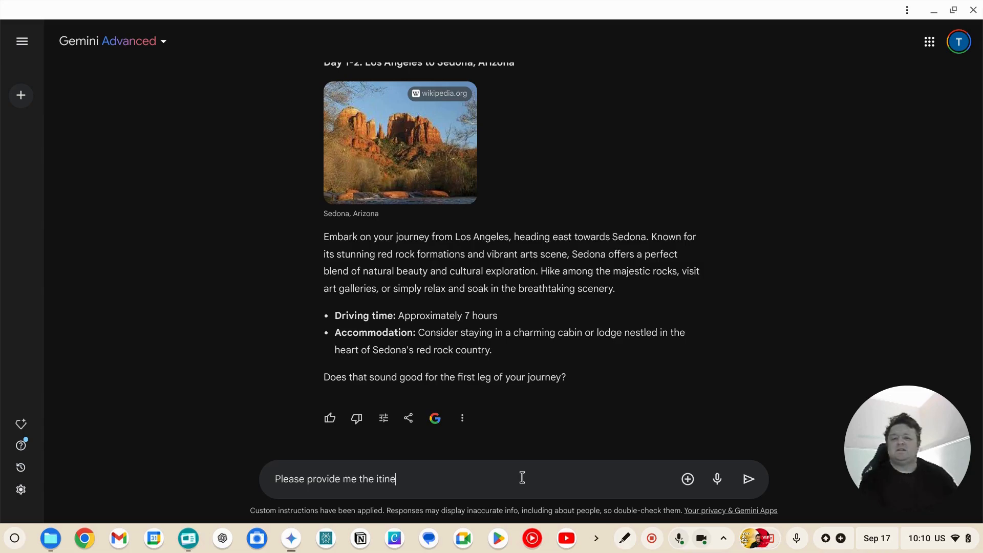
text(rary for all)
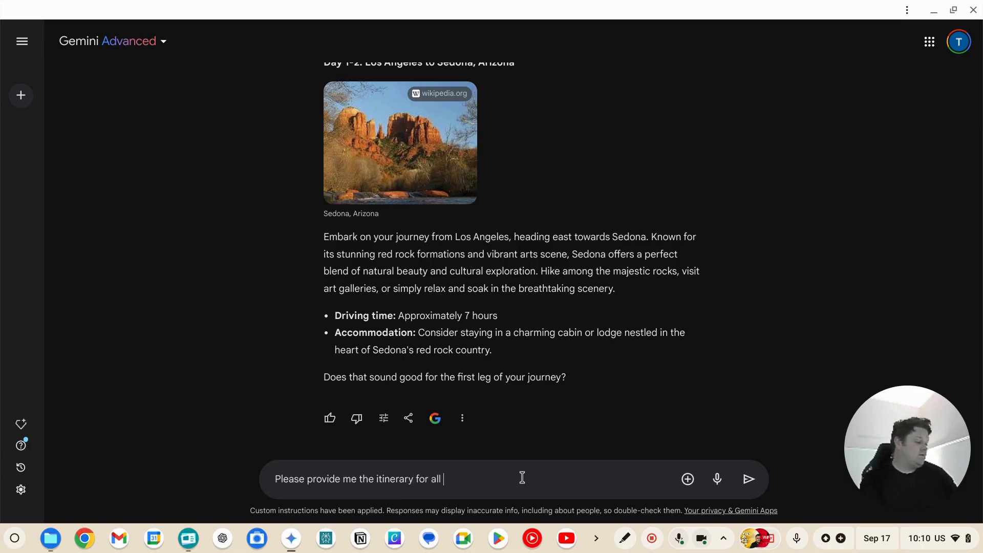
Send the follow-up and read the Day 3-4 through Day 9-10 itinerary back to Los Angeles
click(747, 478)
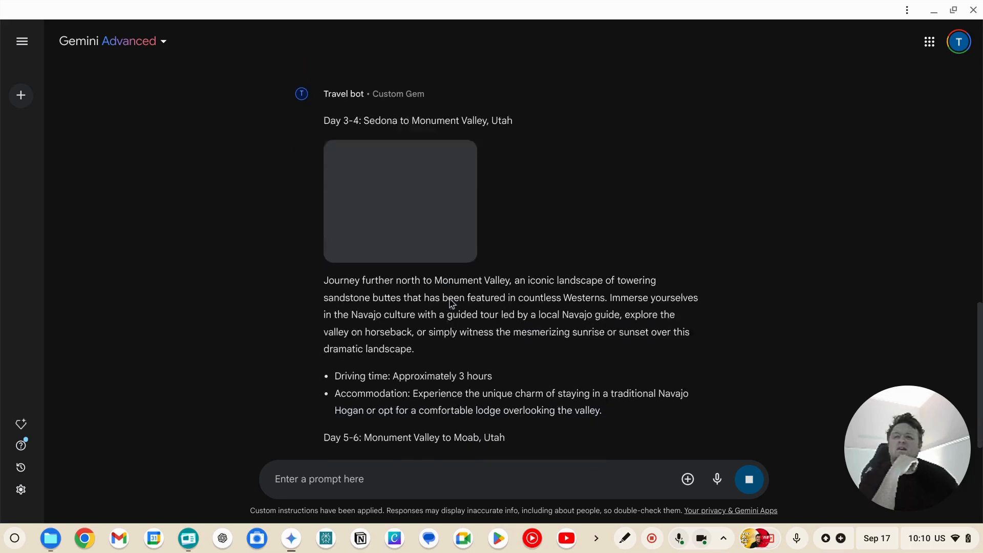
scroll(down, 3)
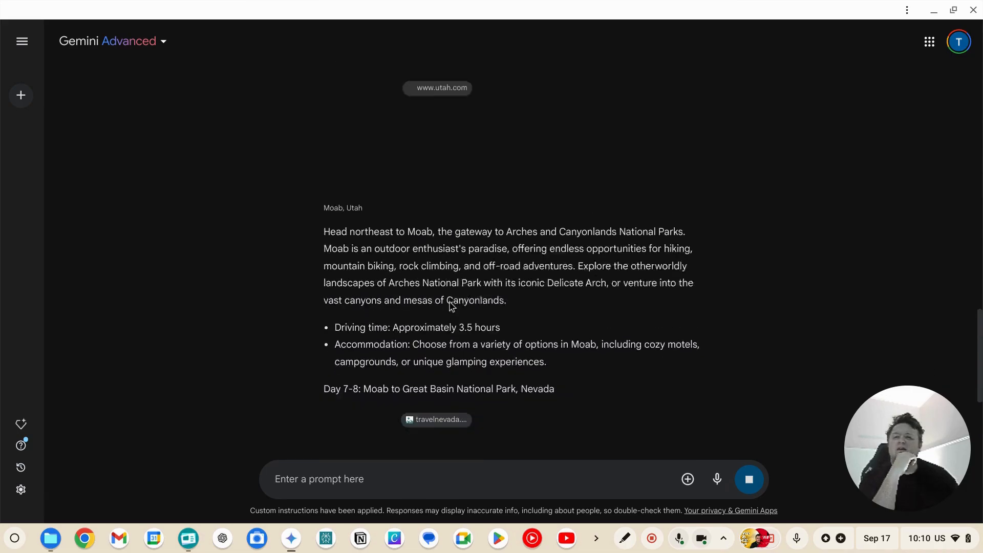
scroll(down, 3)
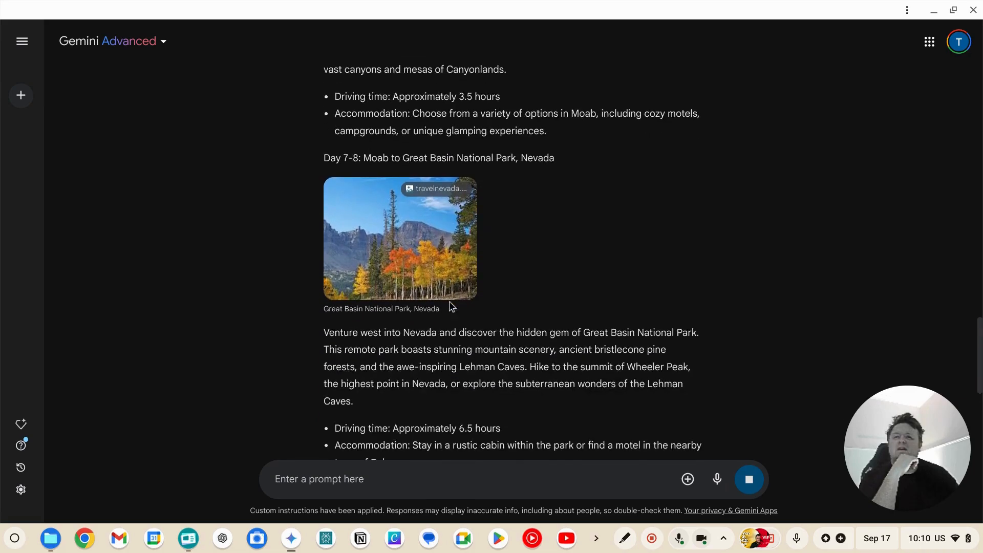
scroll(down, 3)
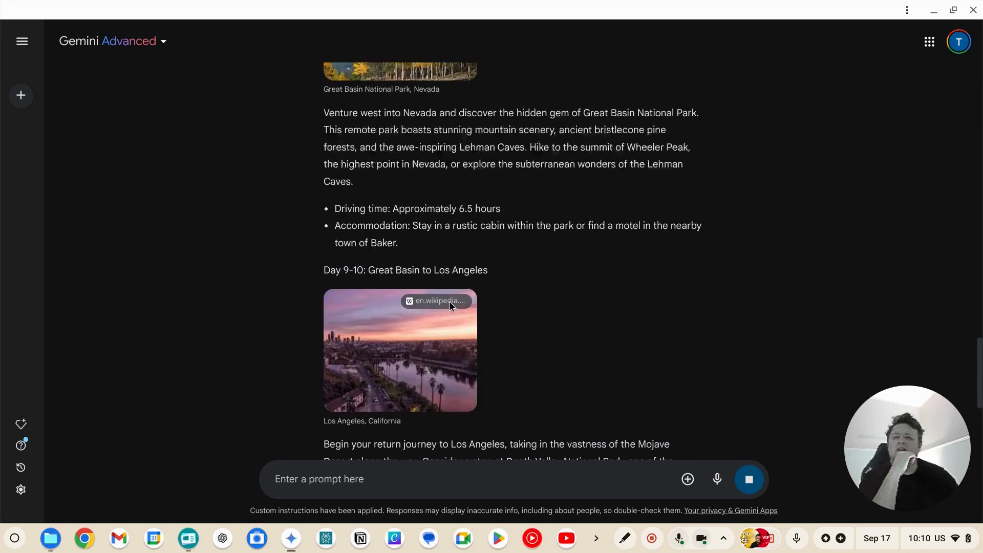
Send 'please provide the 10 day itinerary in full' to get the whole trip in one reply
scroll(down, 3)
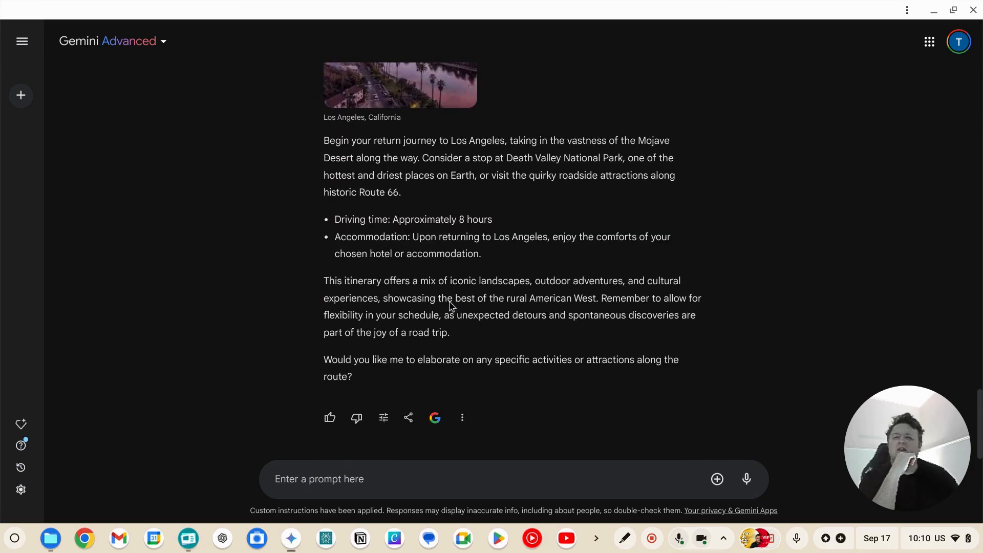
scroll(up, 3)
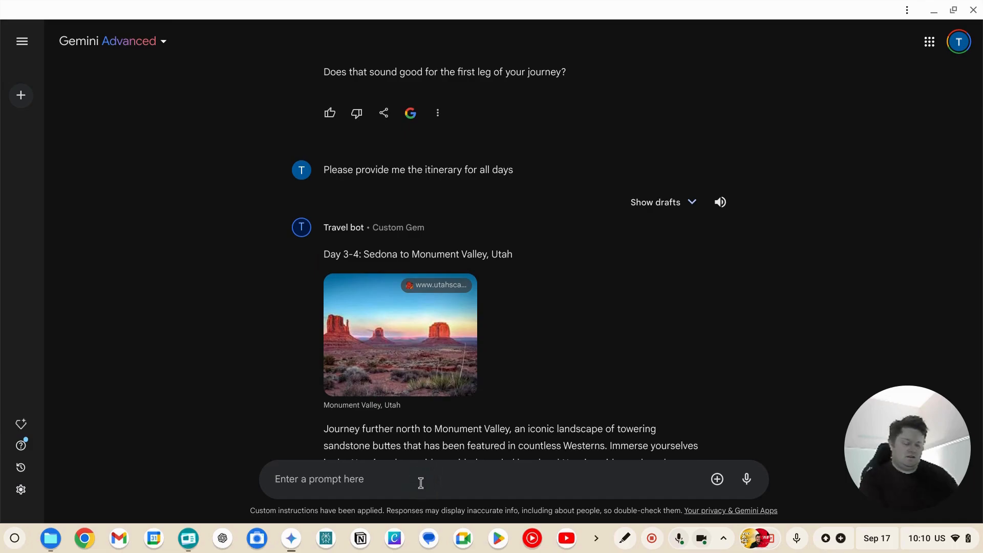
text(please pr)
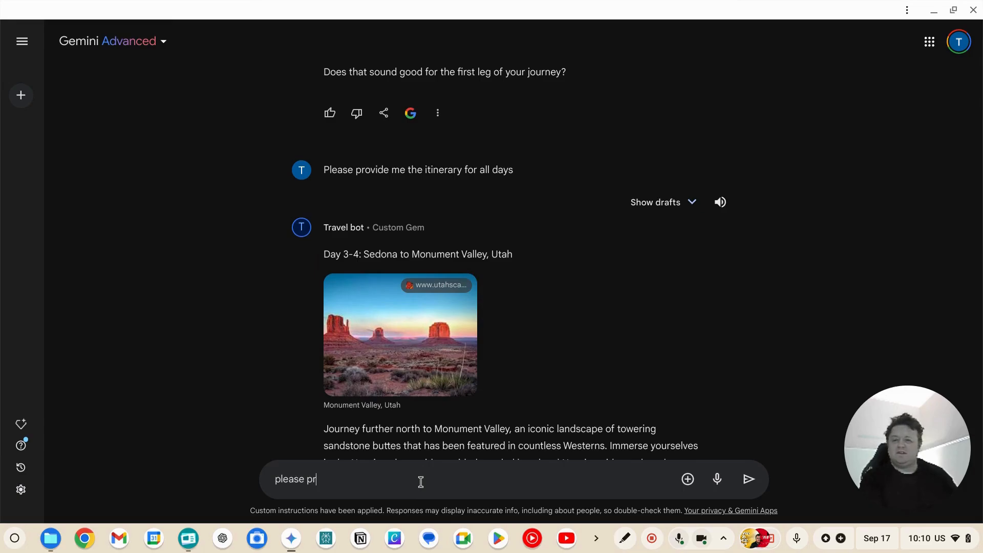
text(ovide the 10 day)
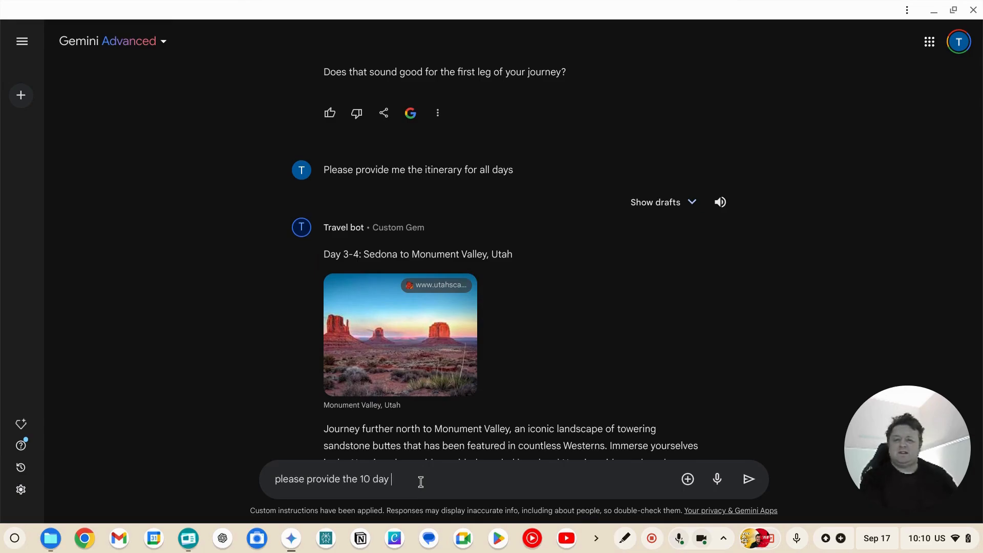
text(itinera)
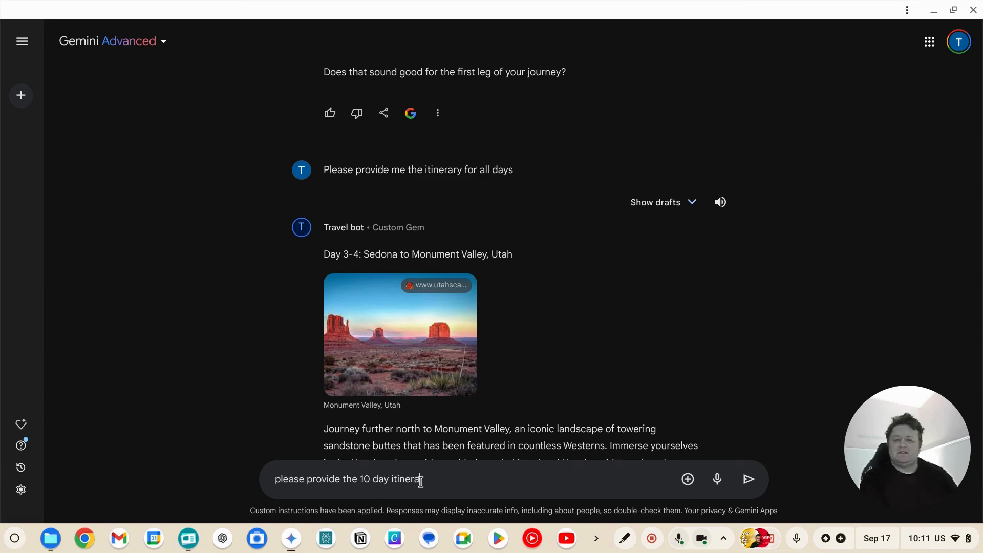
click(748, 479)
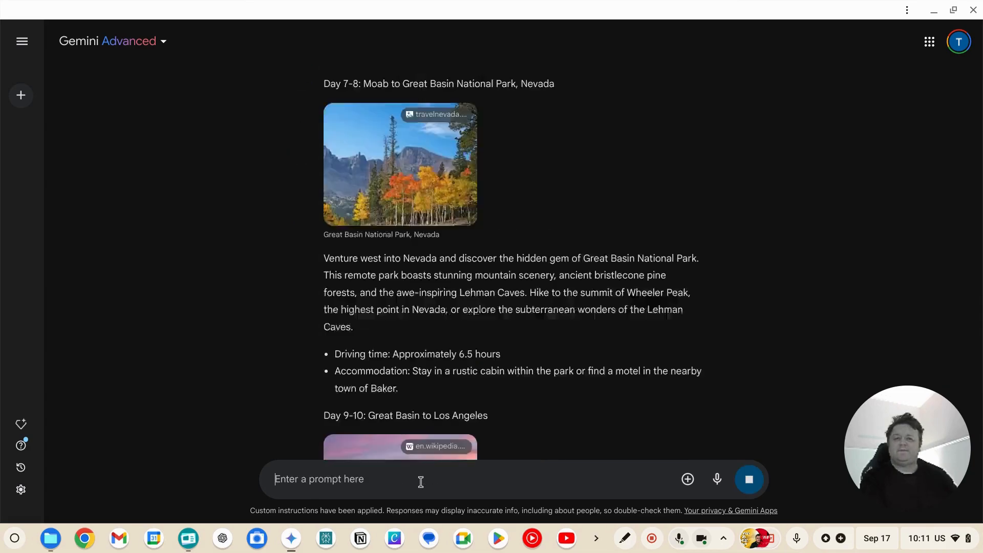
click(749, 480)
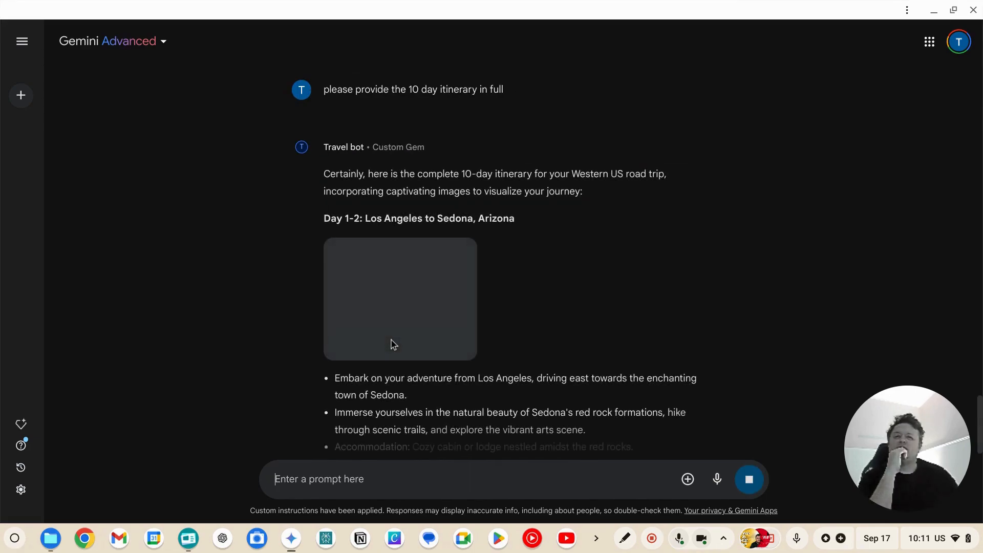
scroll(down, 3)
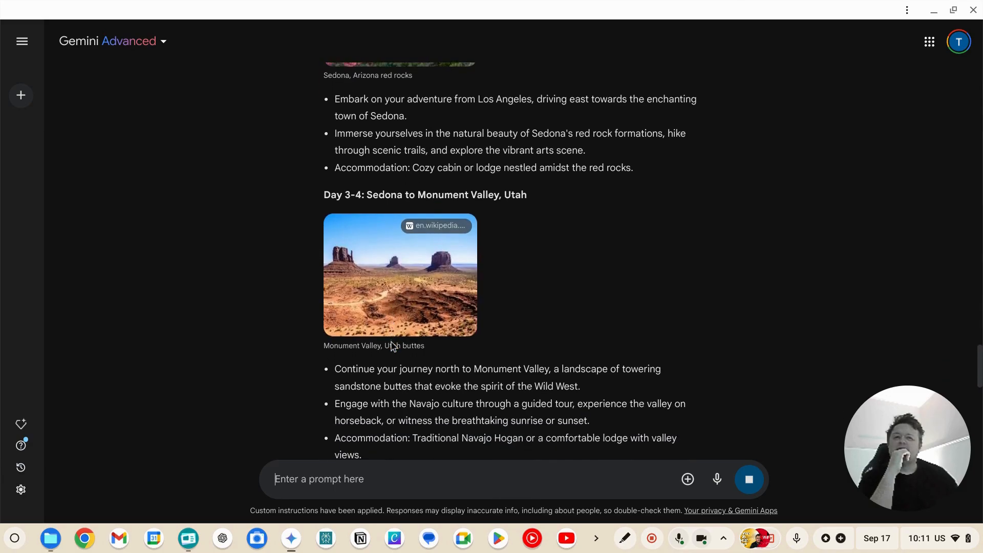
scroll(down, 3)
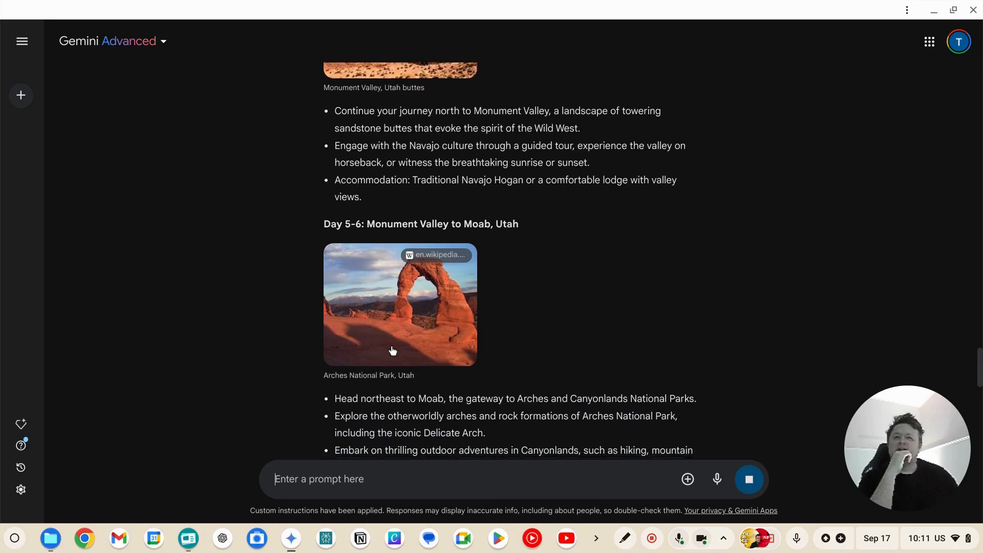
scroll(down, 3)
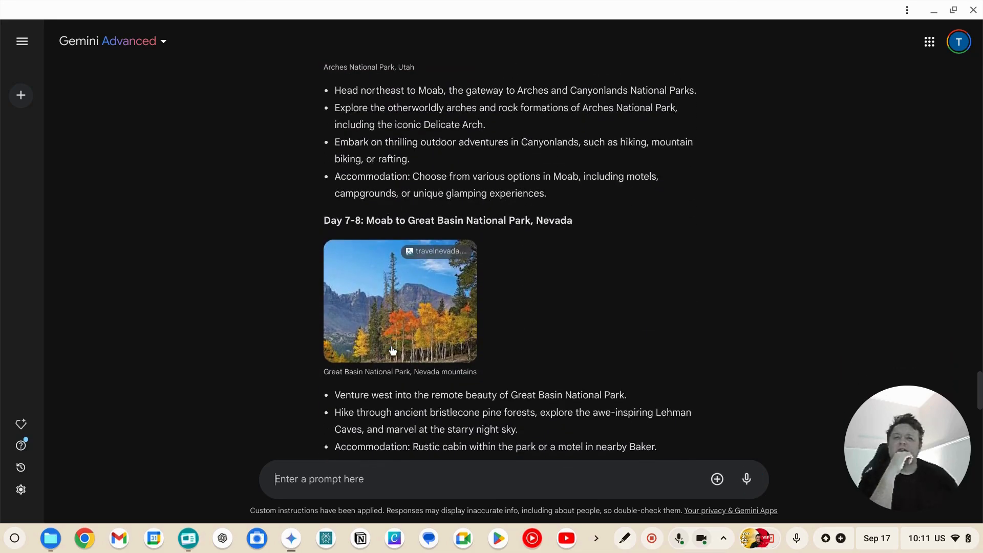
scroll(down, 3)
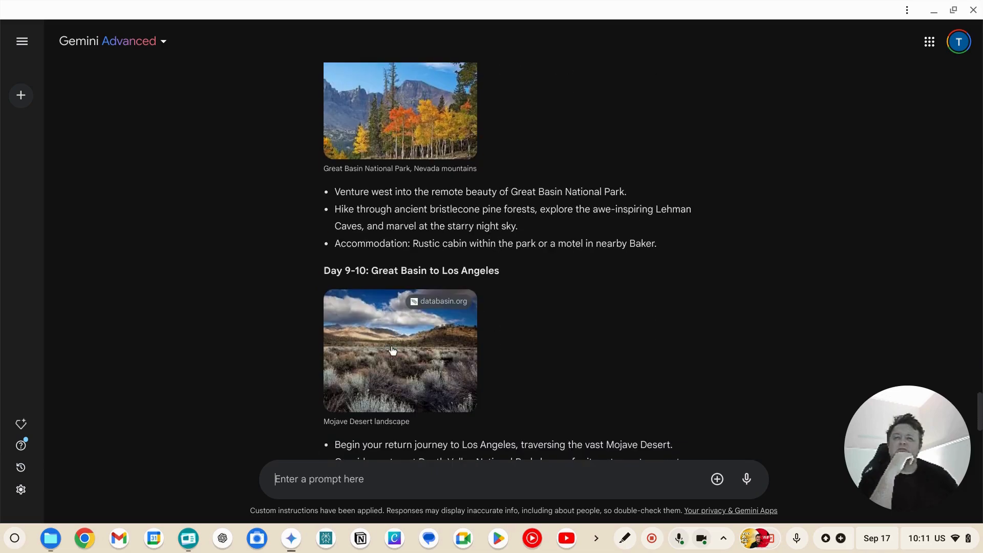
scroll(down, 3)
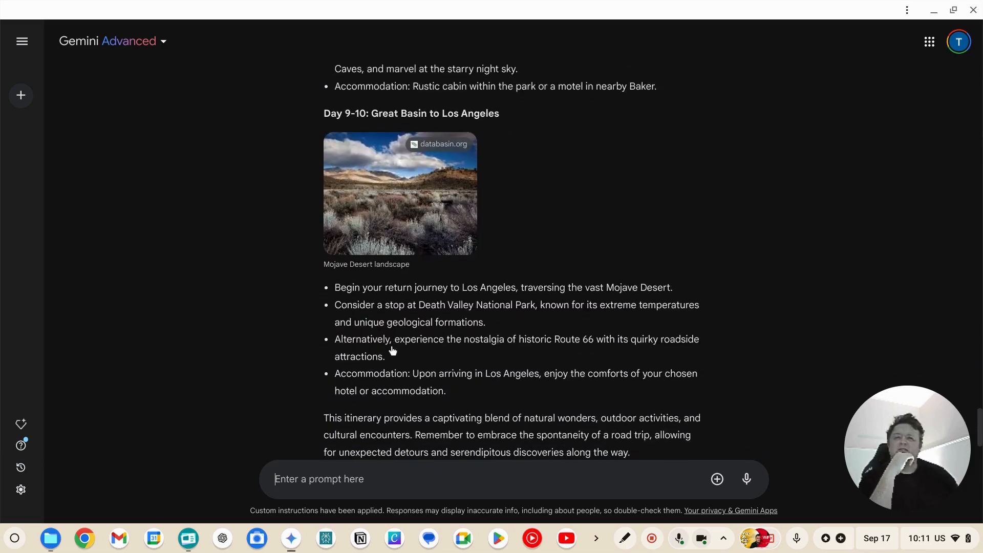
scroll(down, 3)
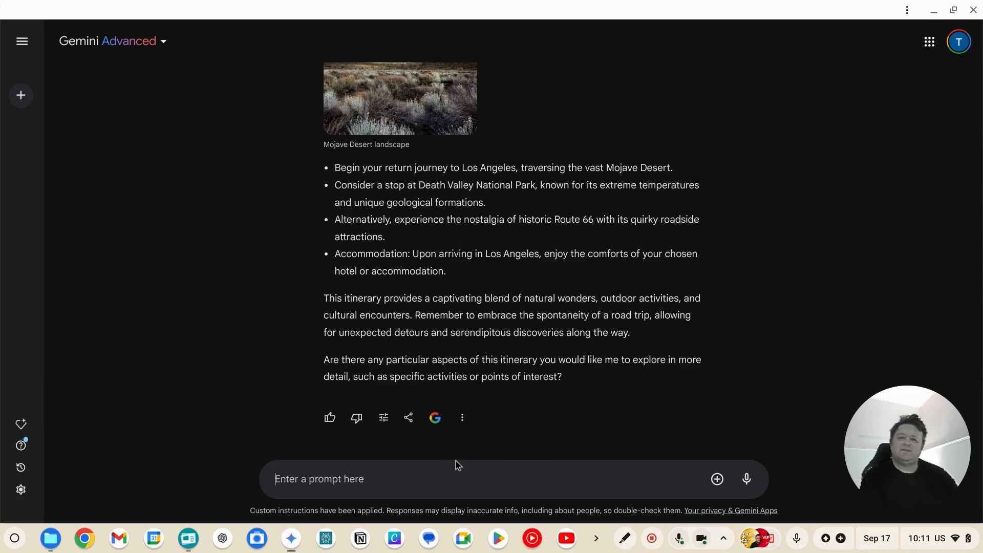
Send a request for a suitable mid-range motel for each night of the trip
text(Please)
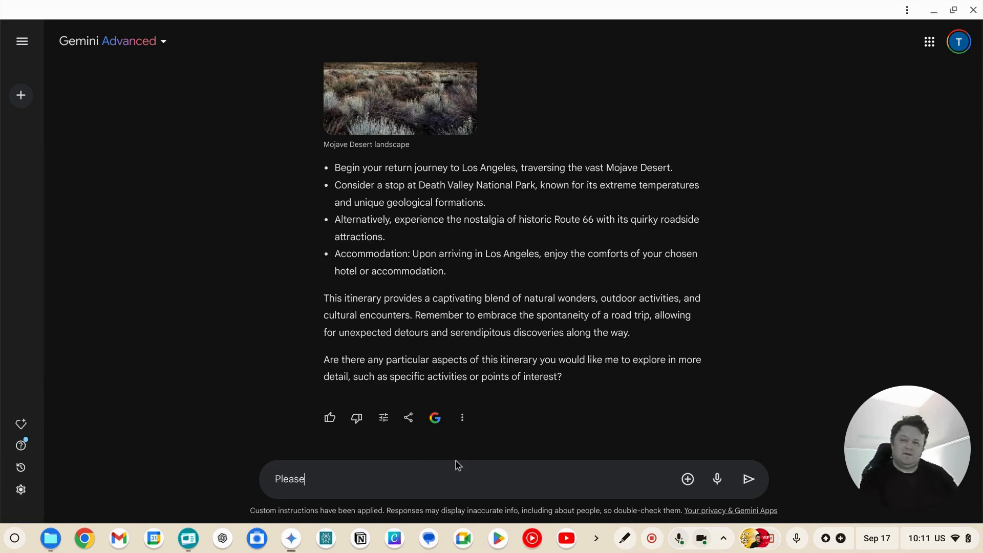
text(find me a suita)
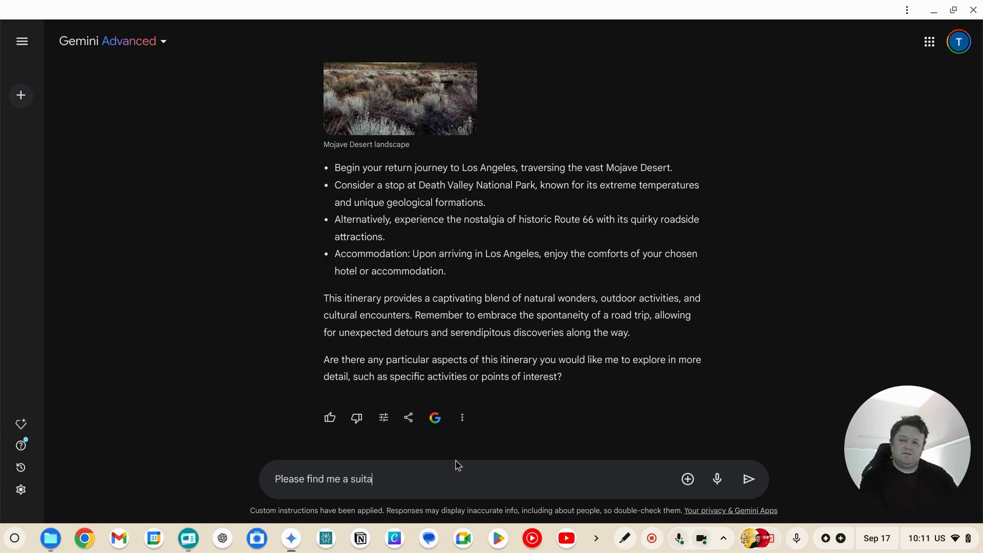
text(ble motel to stay at for ea)
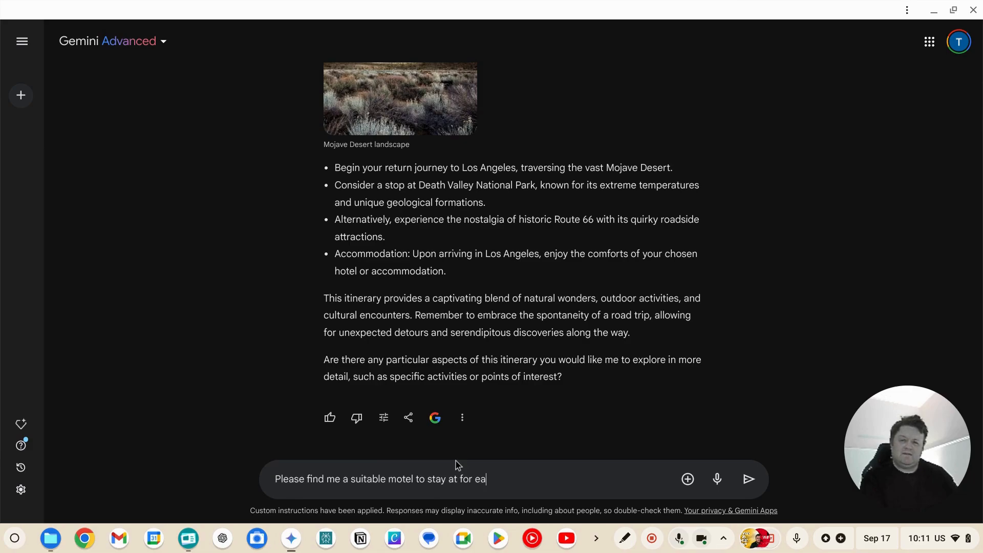
text(ch of the nights of)
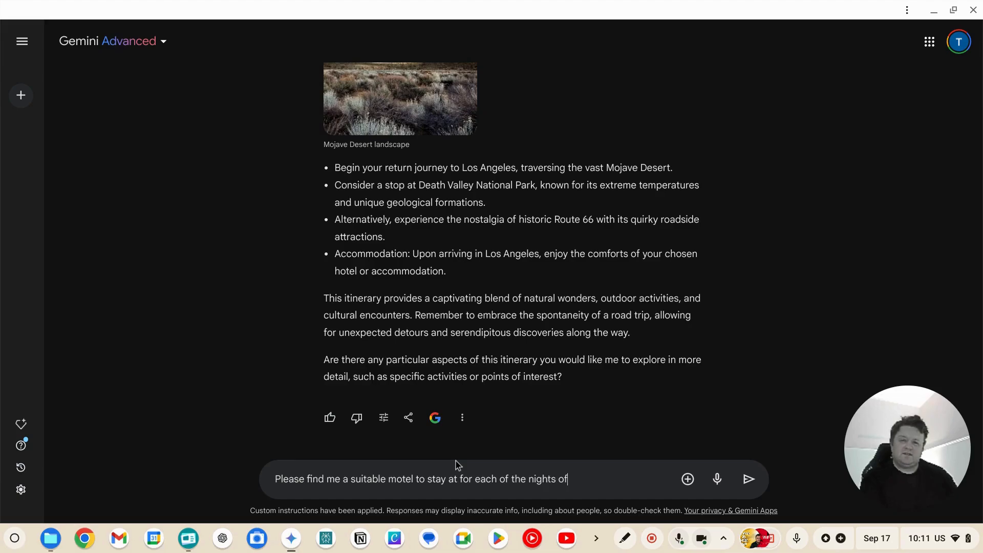
text(the trip)
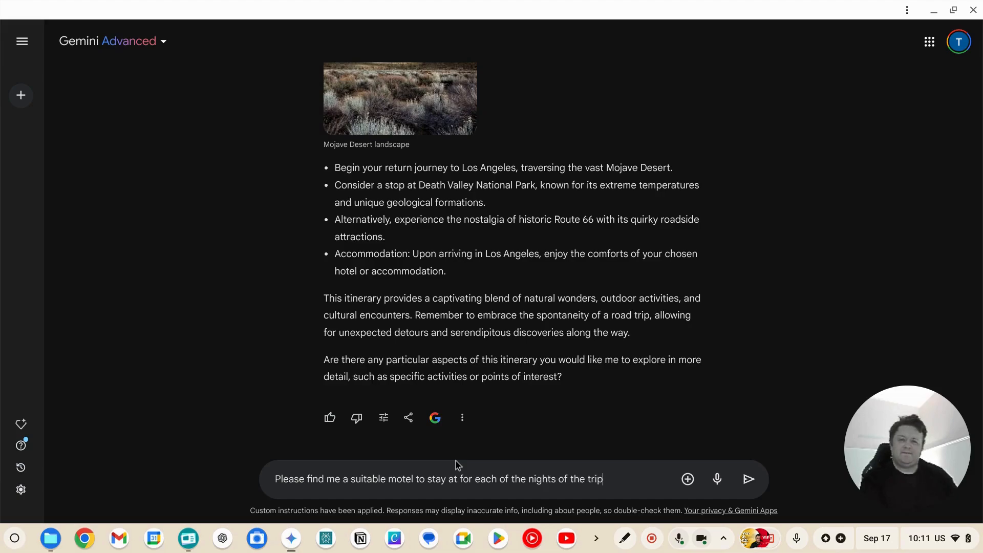
text(.)
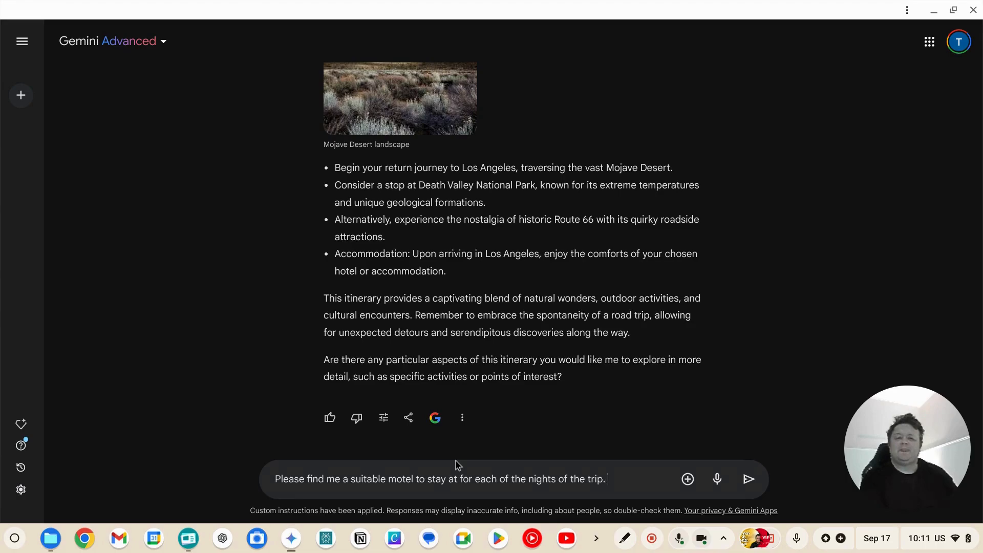
text(I'd like)
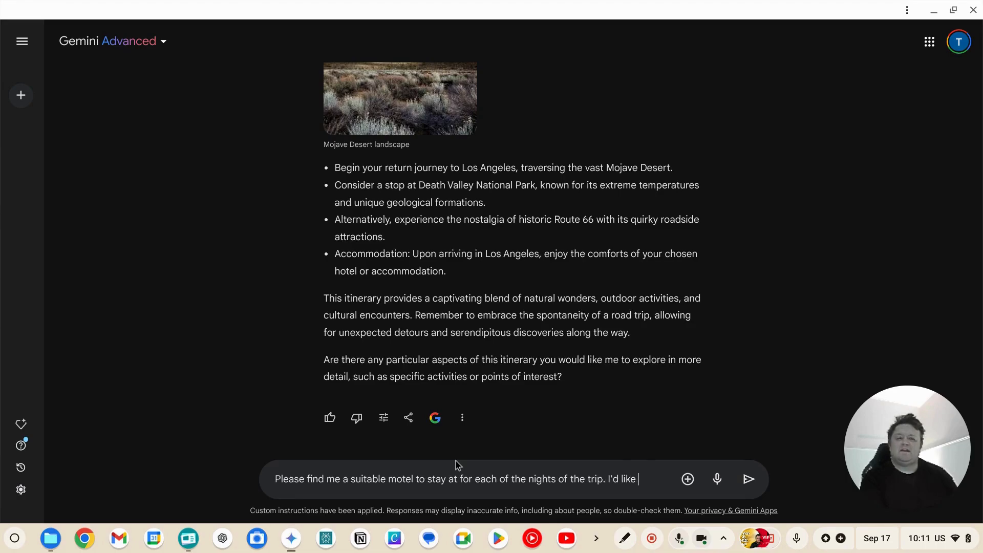
text(mid range)
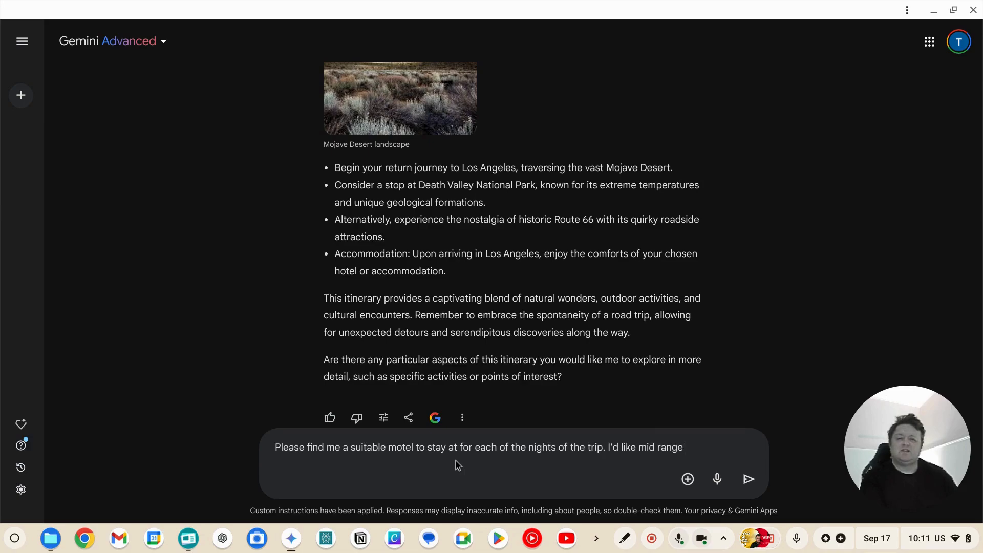
text(motels p)
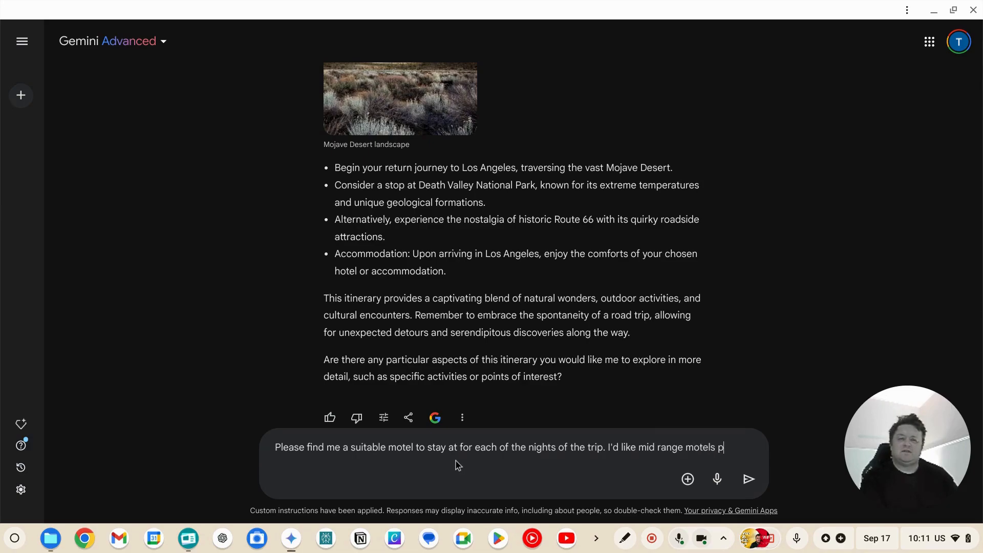
click(748, 479)
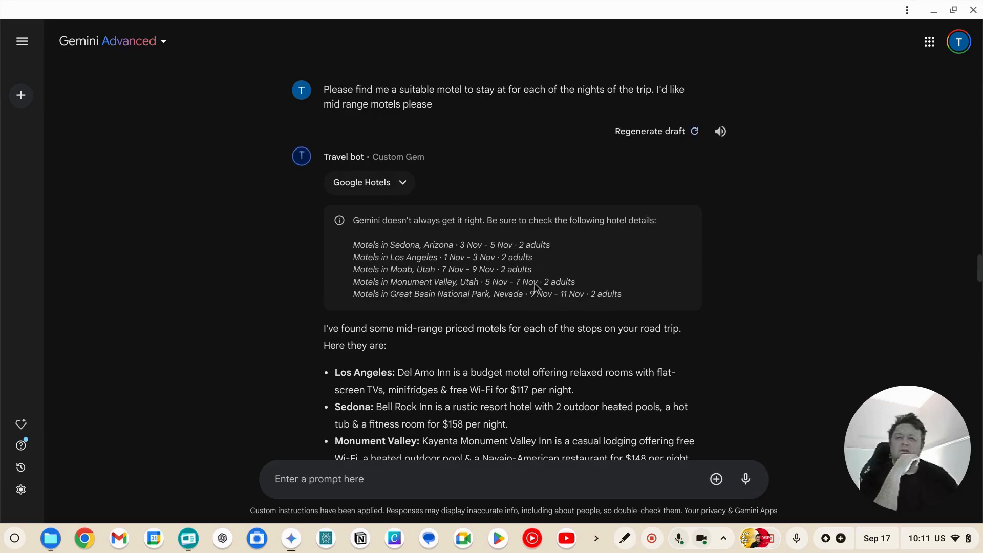
Scroll through the Google Hotels motel cards for Los Angeles, Sedona, Monument Valley, Moab and Great Basin
scroll(down, 3)
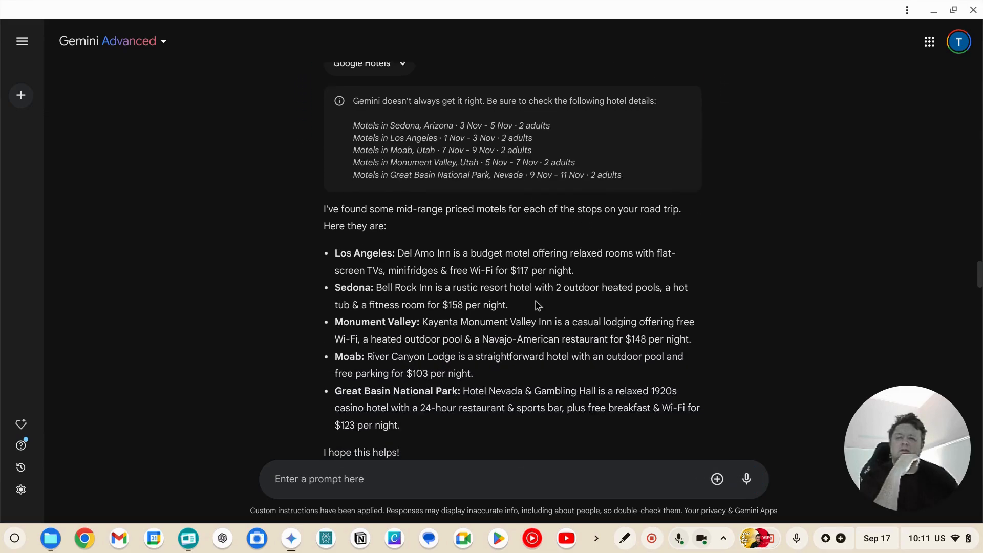
scroll(down, 3)
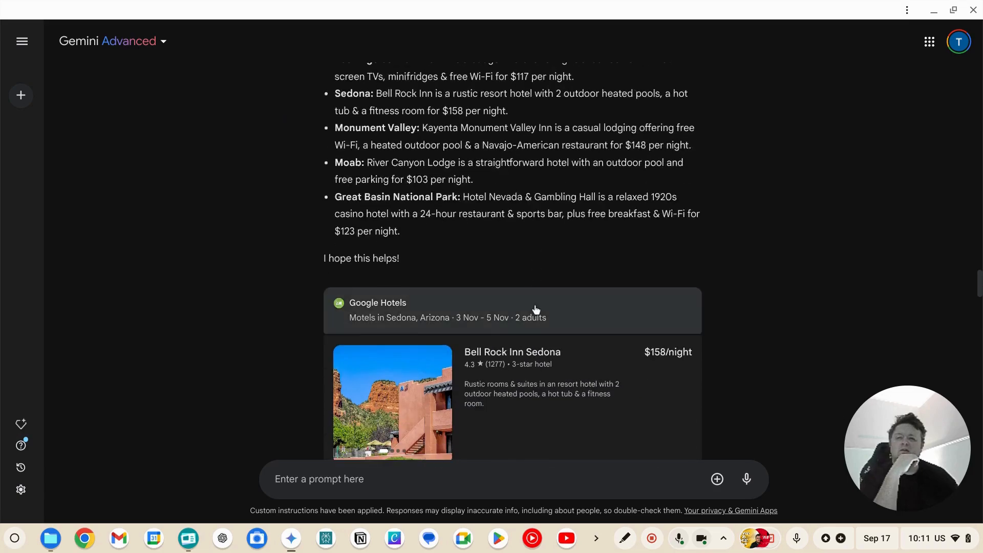
scroll(down, 3)
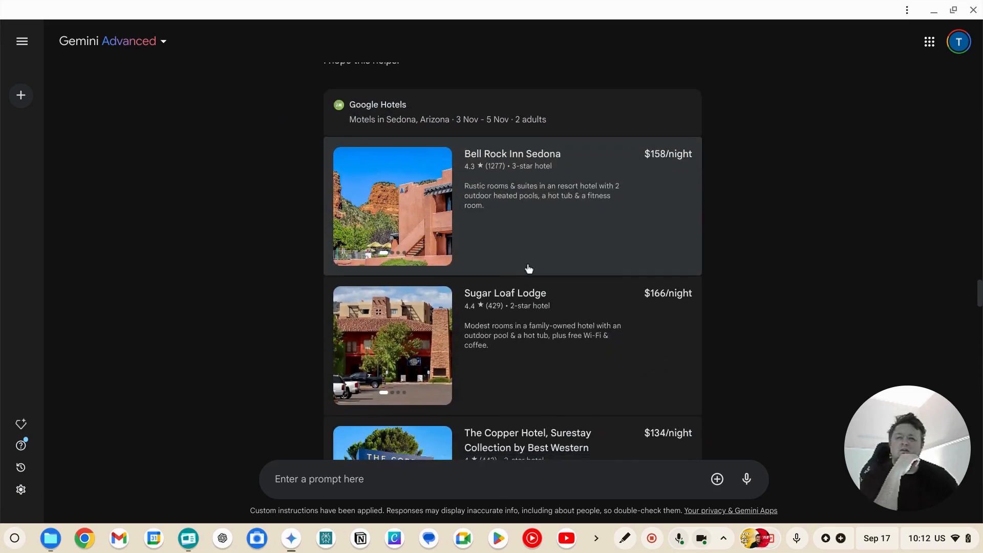
scroll(down, 3)
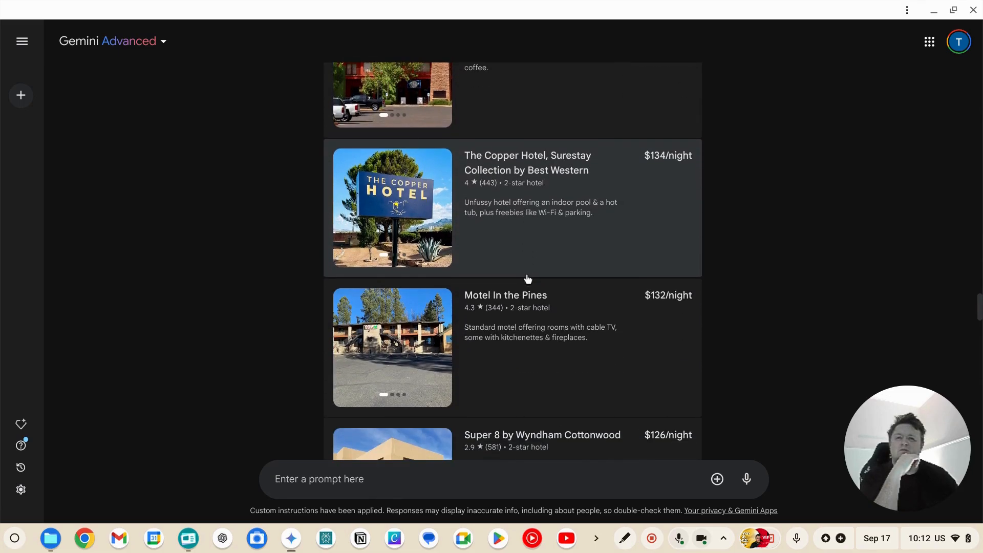
scroll(down, 3)
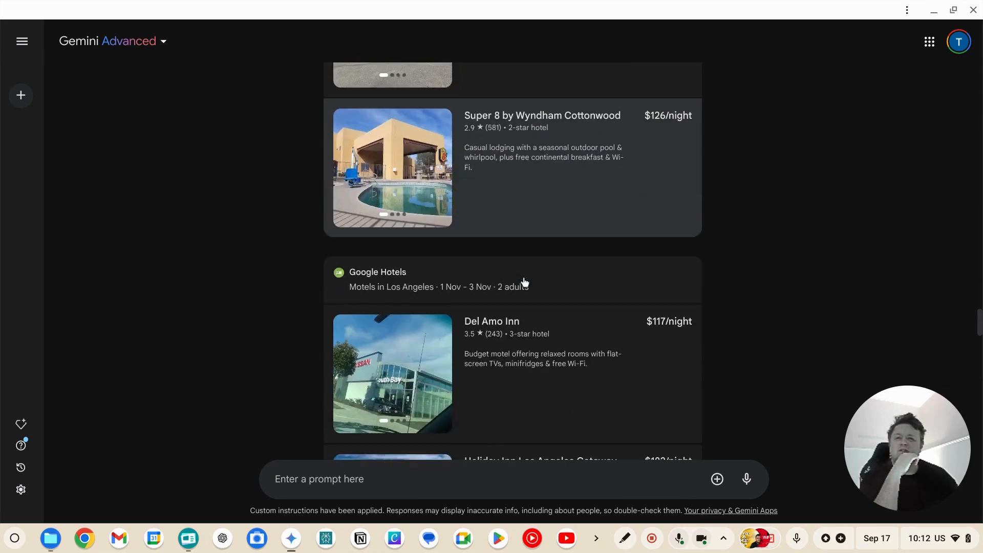
scroll(down, 3)
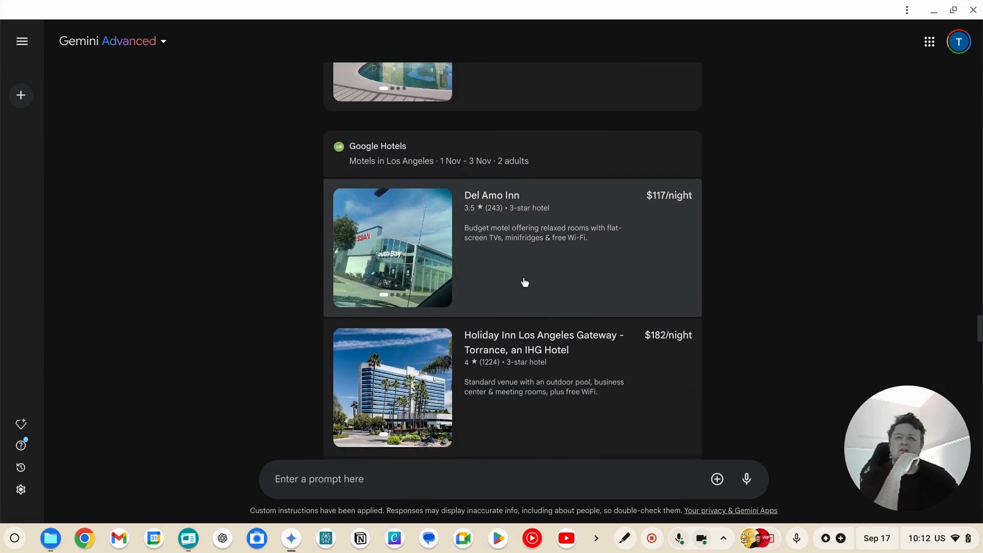
scroll(down, 3)
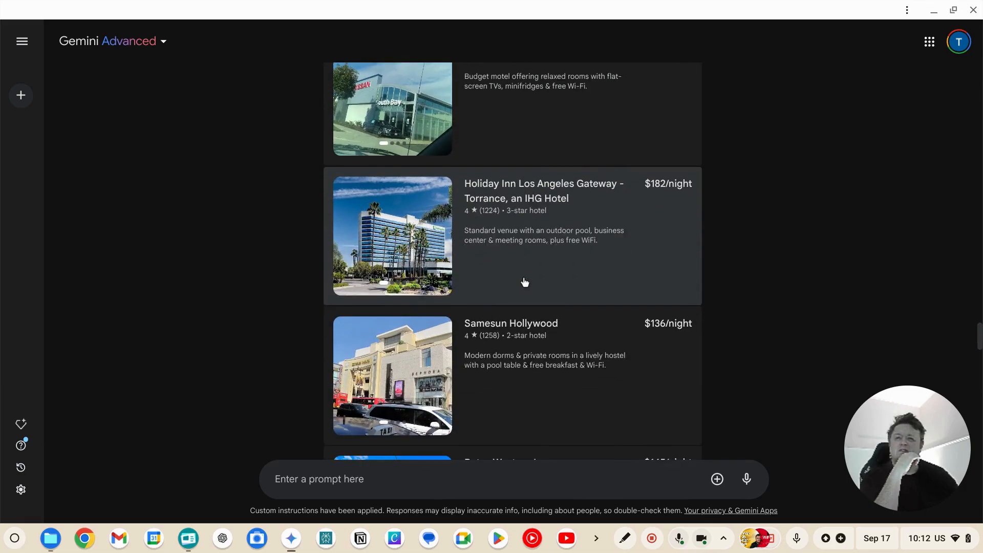
scroll(down, 3)
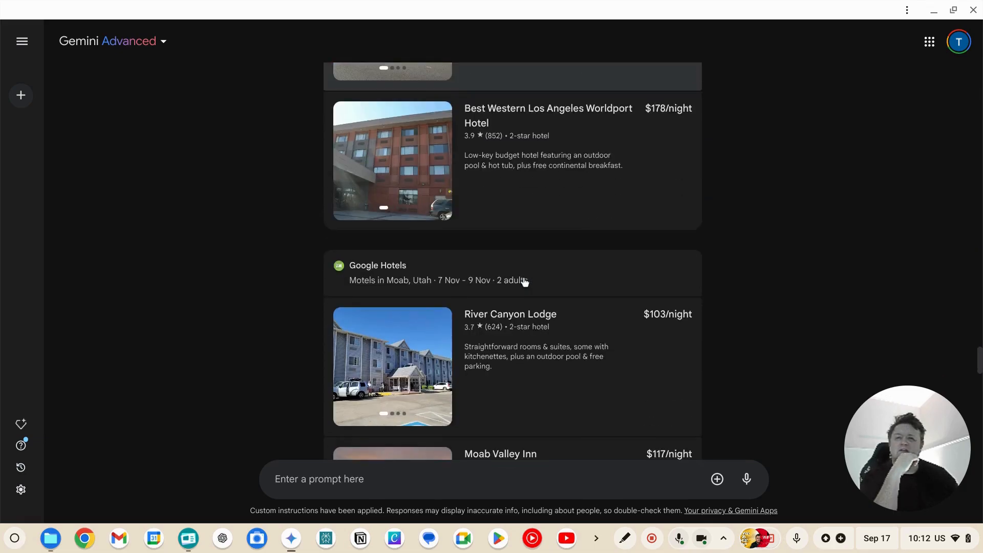
scroll(down, 3)
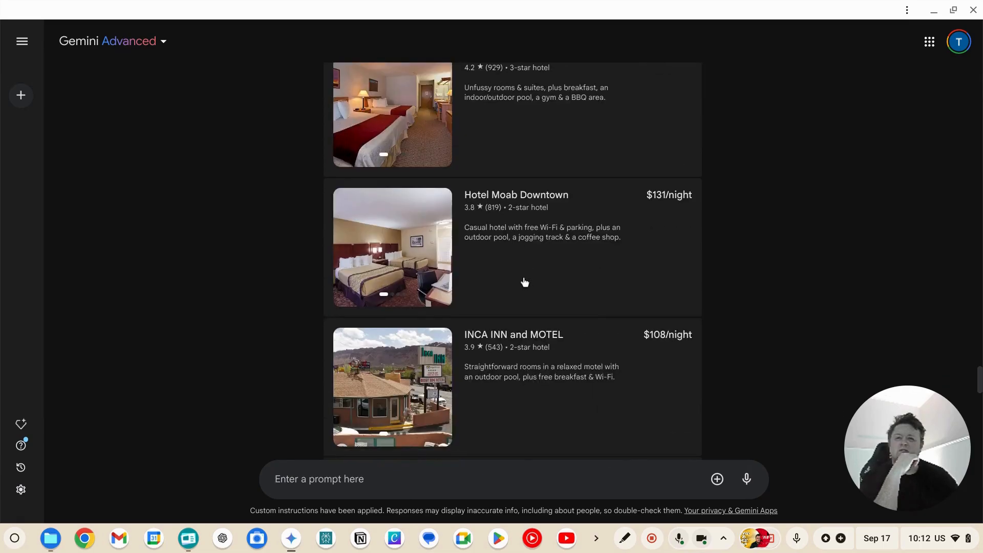
scroll(down, 3)
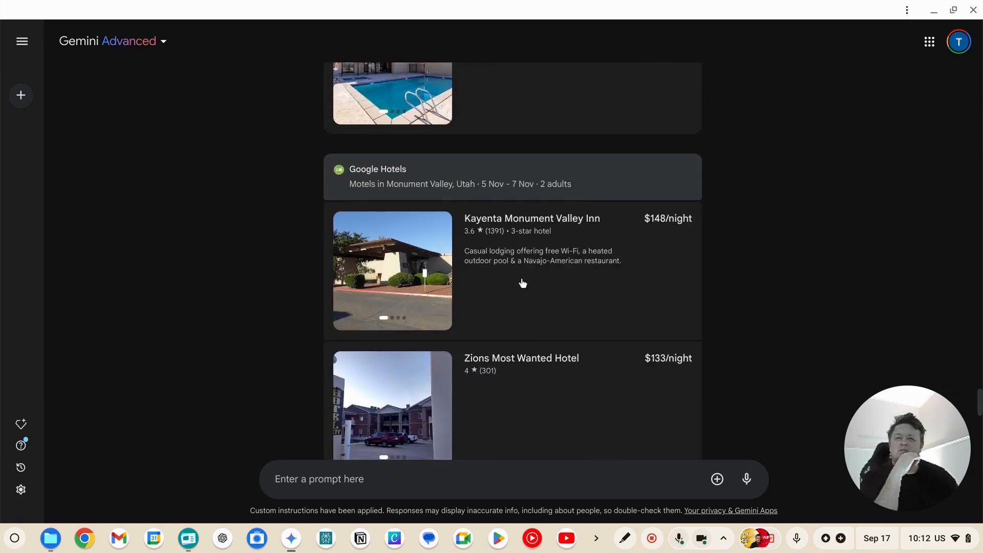
scroll(down, 3)
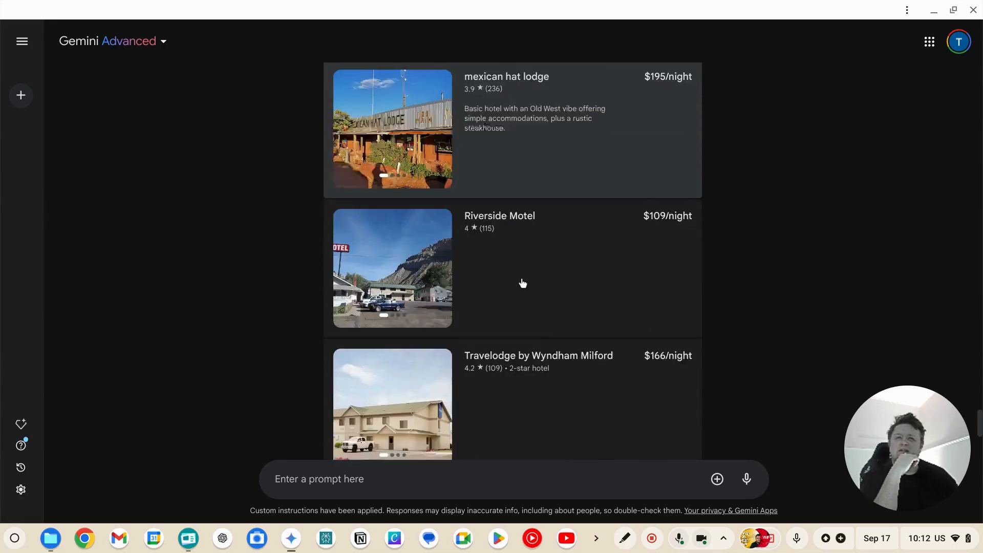
scroll(down, 3)
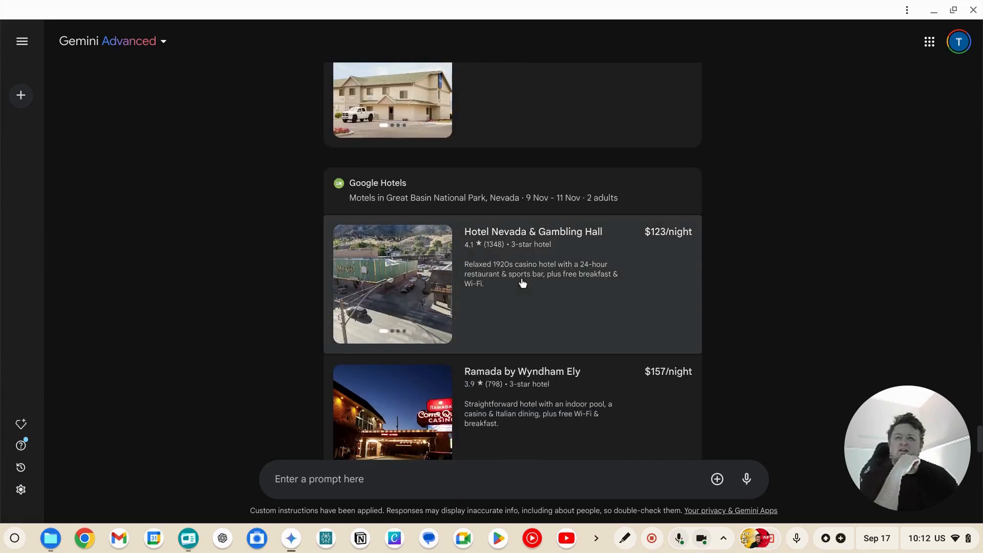
scroll(down, 3)
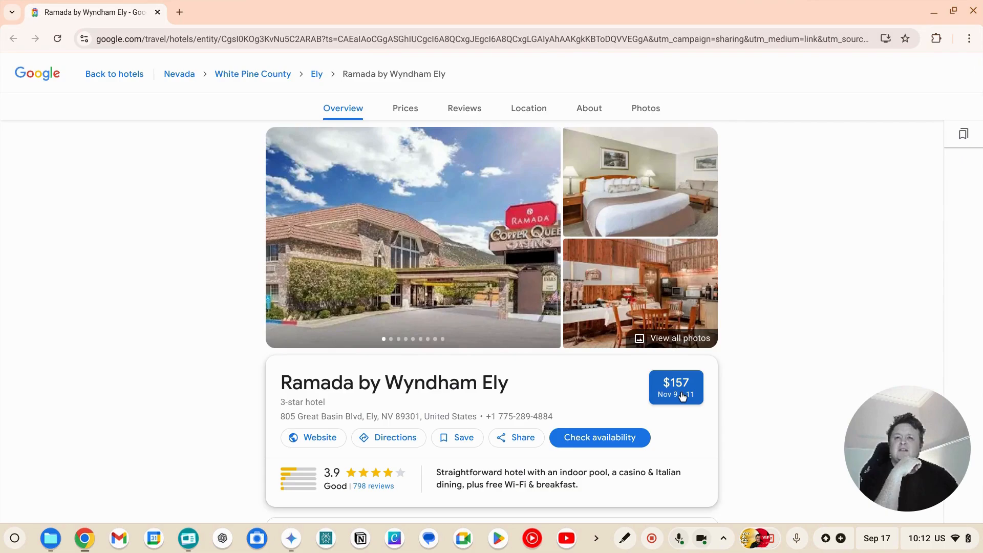
mouse_move(490, 268)
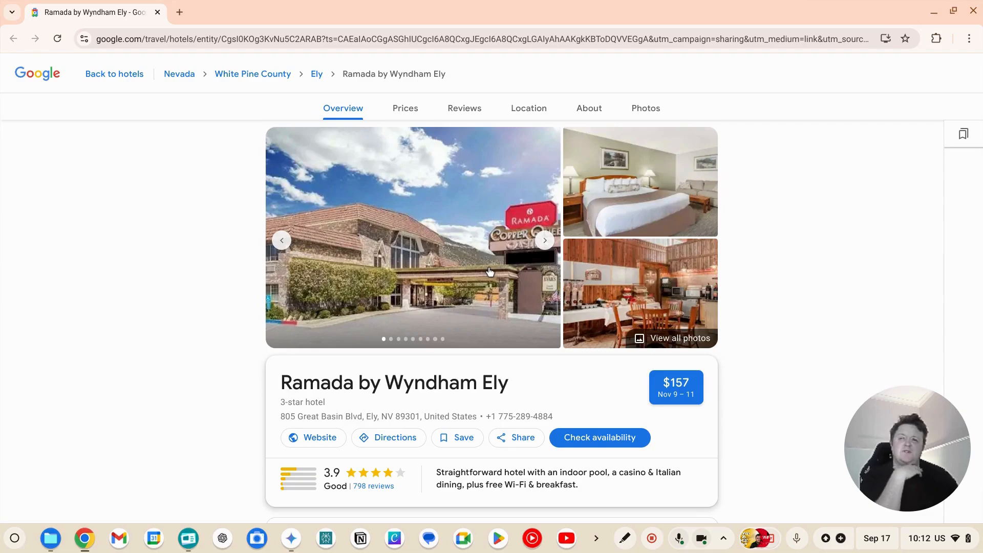
mouse_move(473, 275)
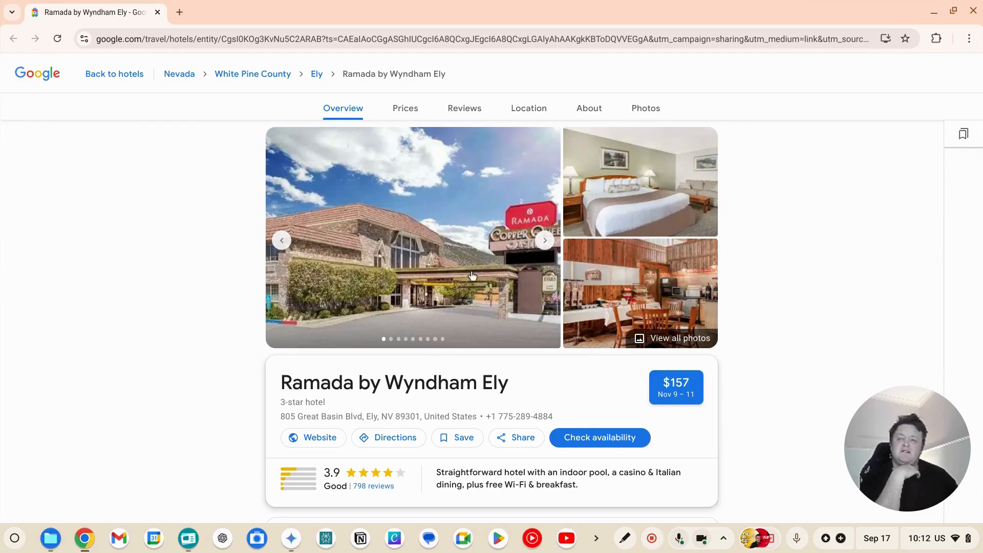
mouse_move(446, 304)
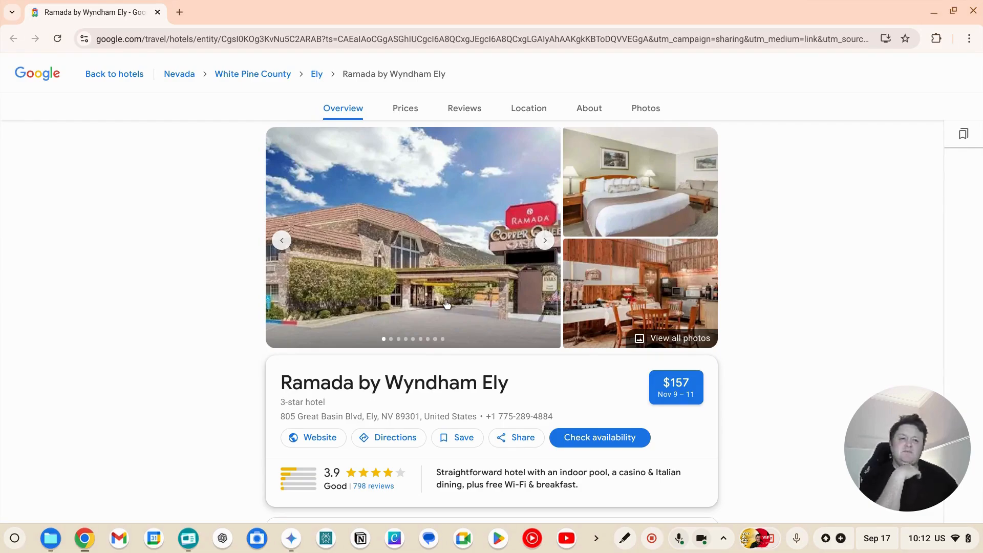
mouse_move(360, 252)
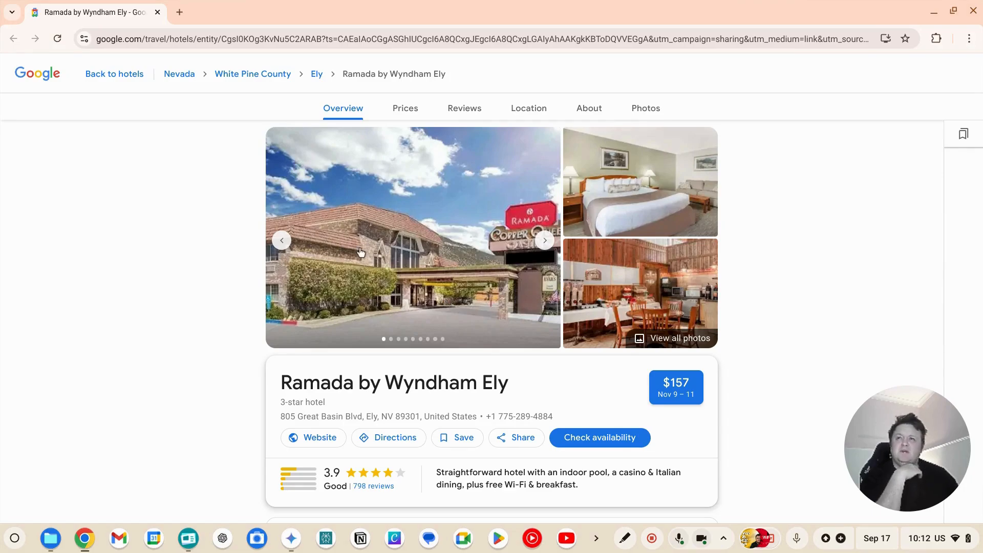
mouse_move(425, 294)
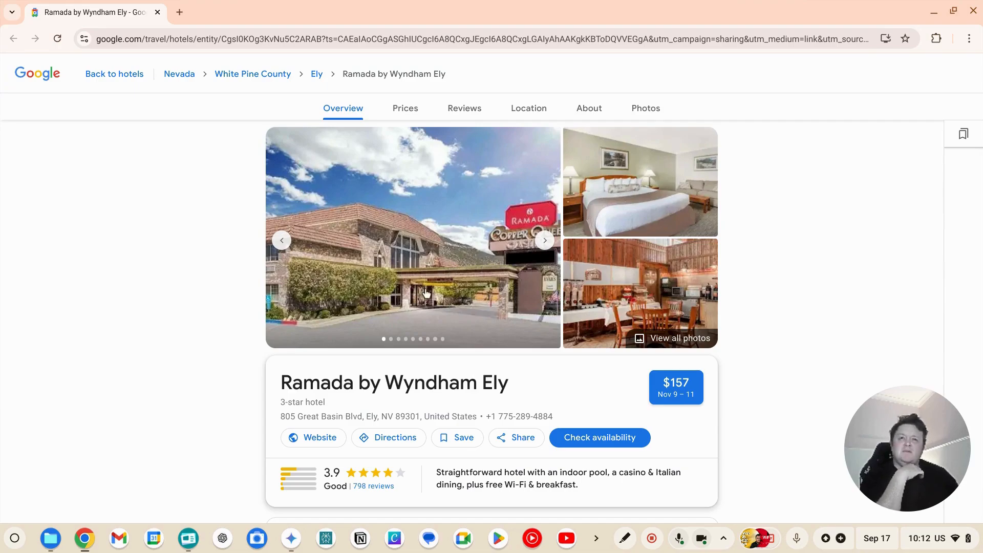
mouse_move(450, 324)
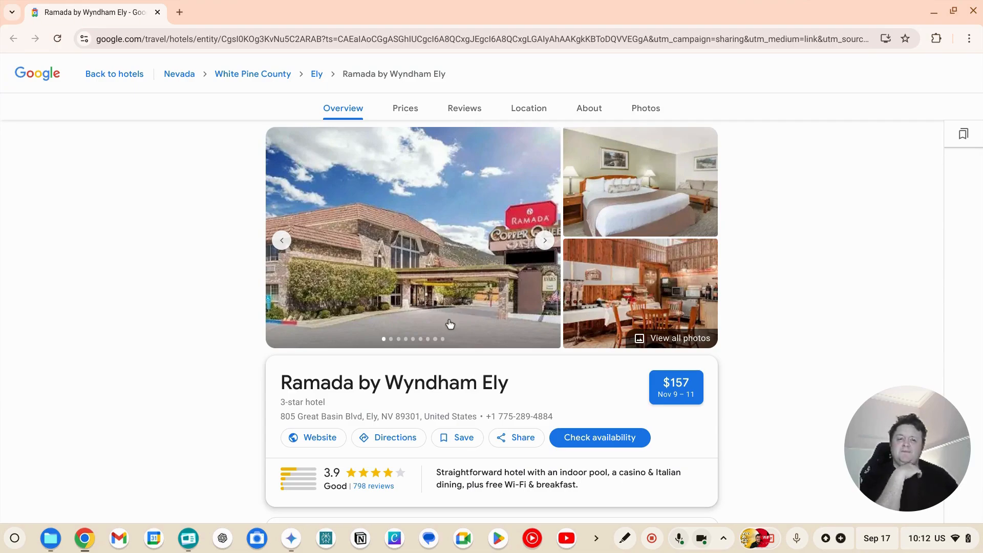